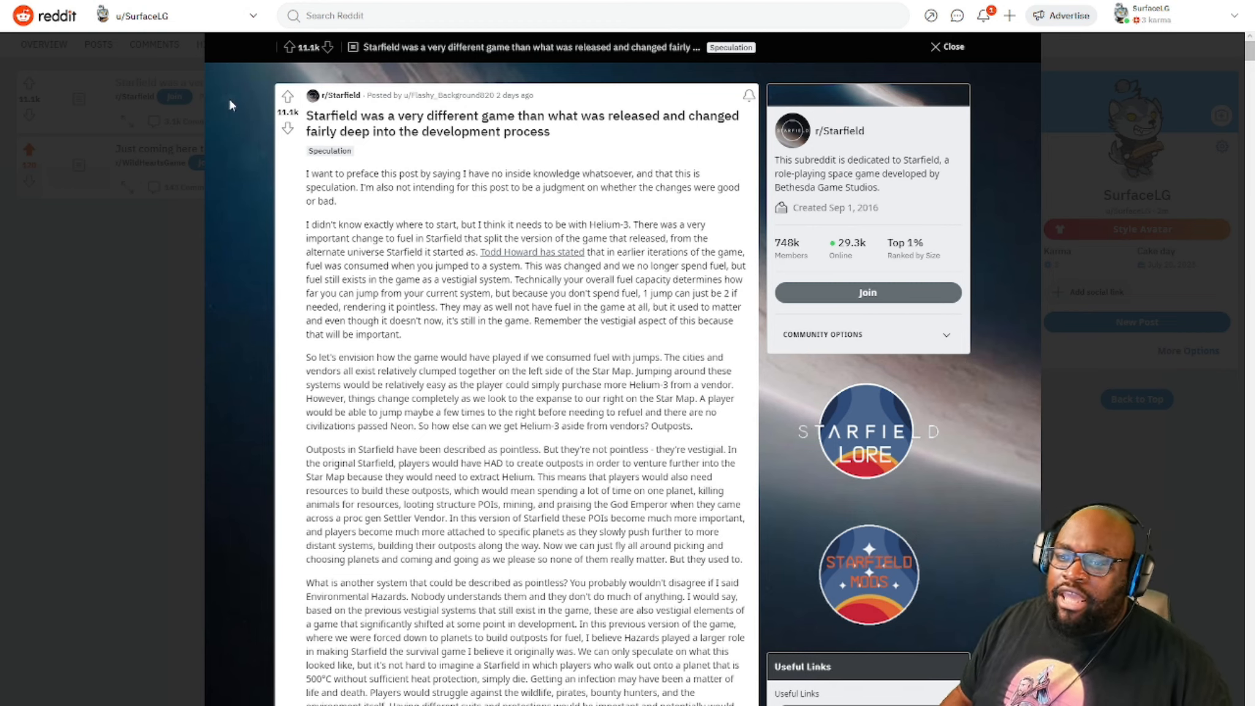
pyautogui.moveTo(433, 321)
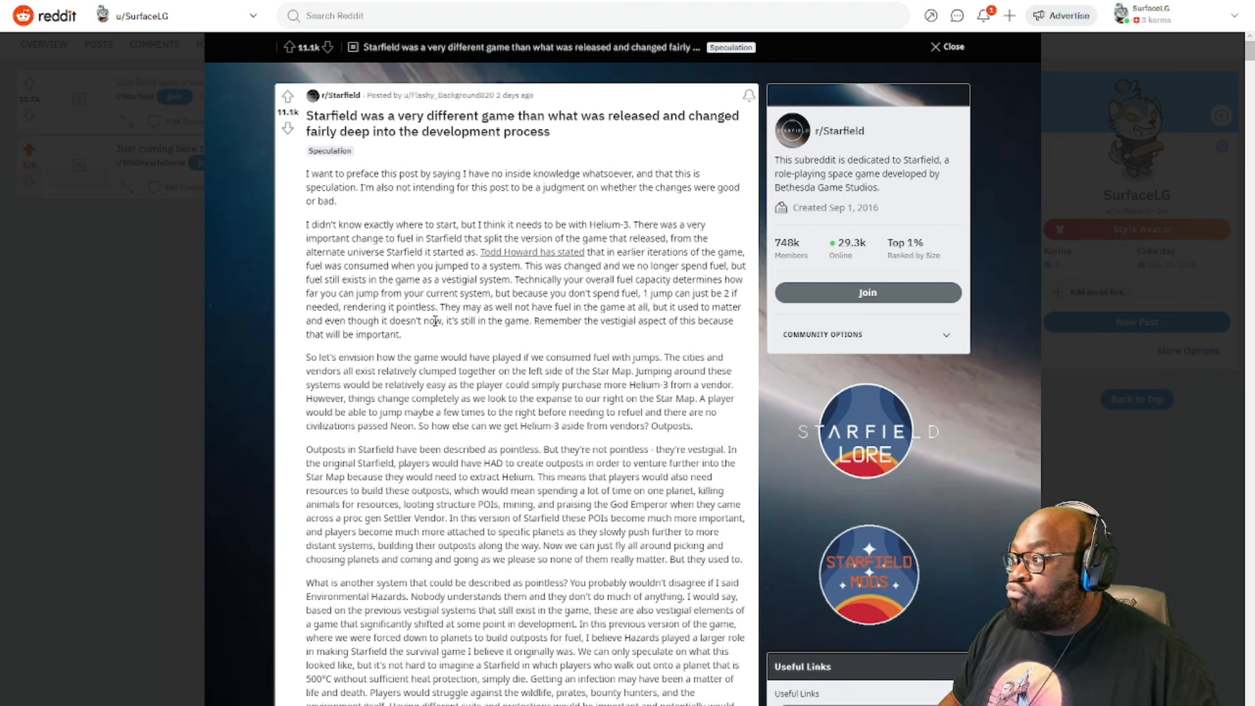
pyautogui.moveTo(383, 187)
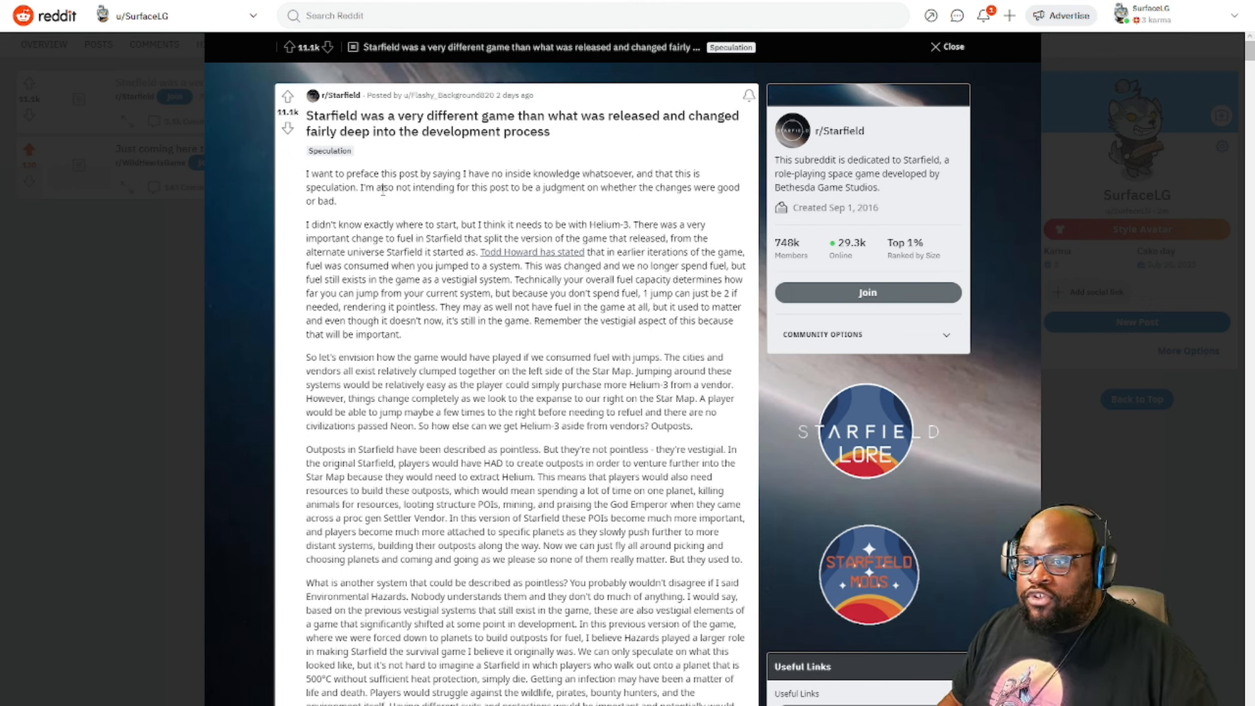
pyautogui.moveTo(471, 95)
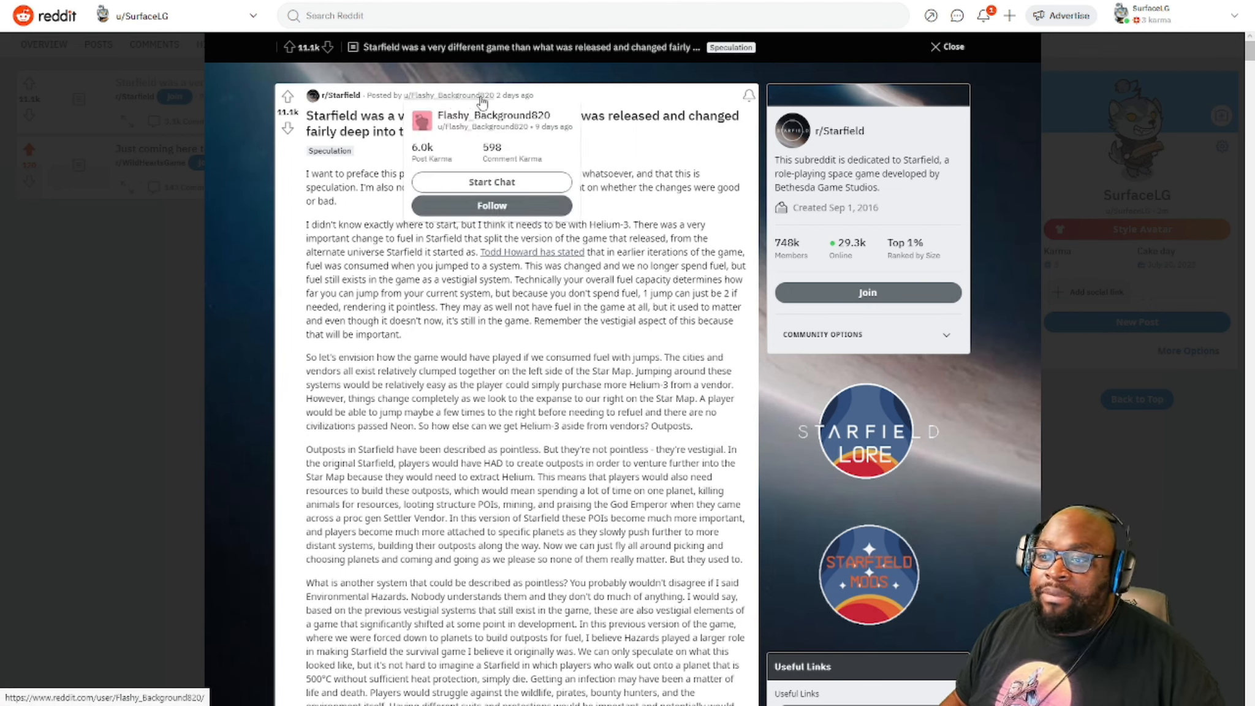
pyautogui.moveTo(252, 212)
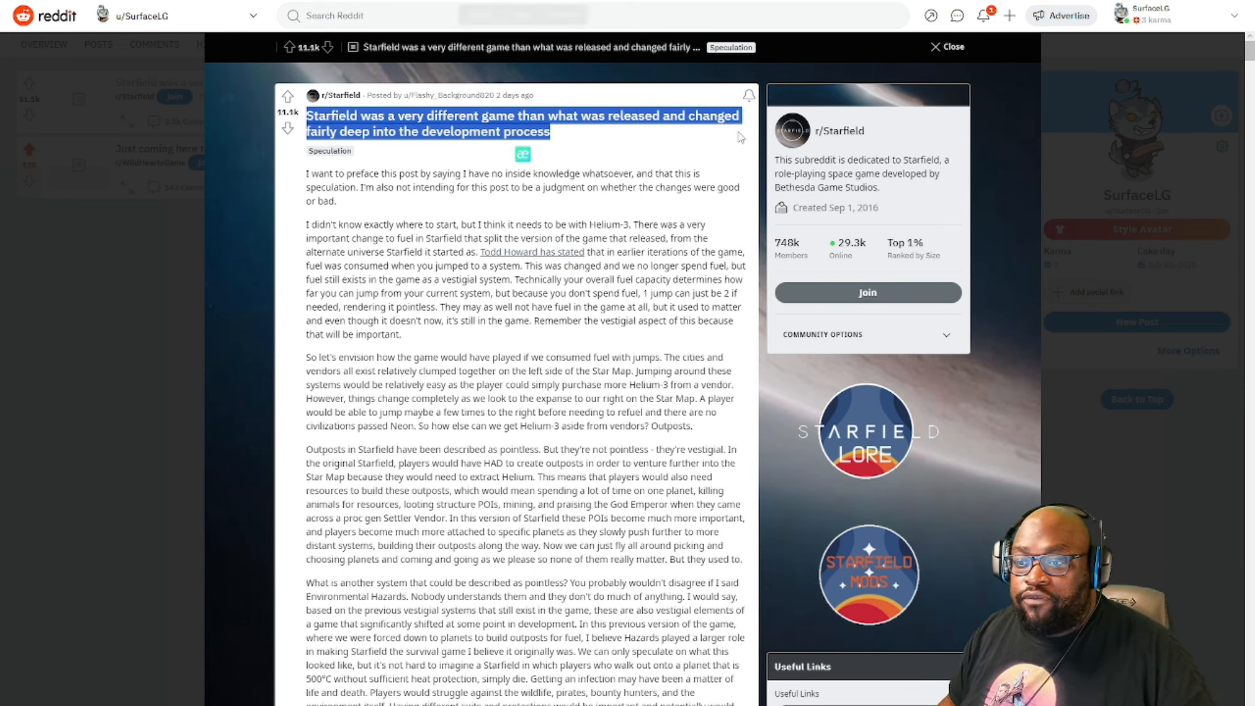
# - Scroll the Starfield post so the Helium-3 fuel paragraph sits at the top for reading
pyautogui.scroll(-3)
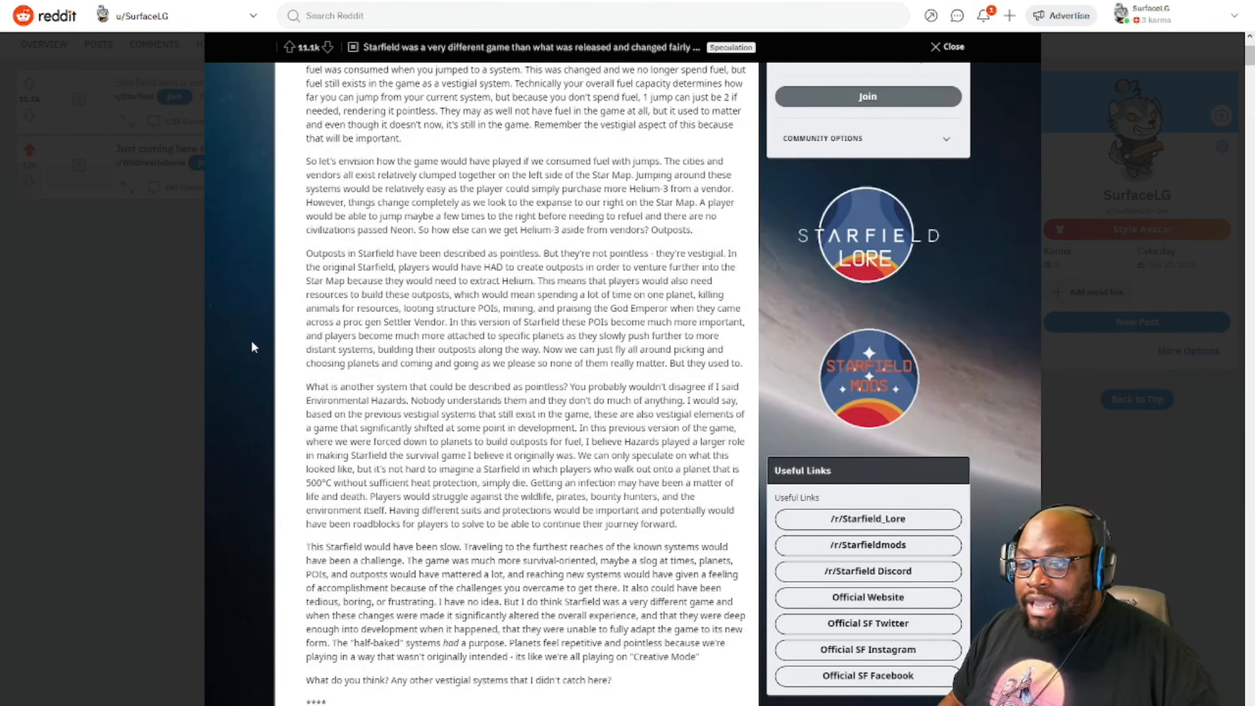
pyautogui.scroll(3)
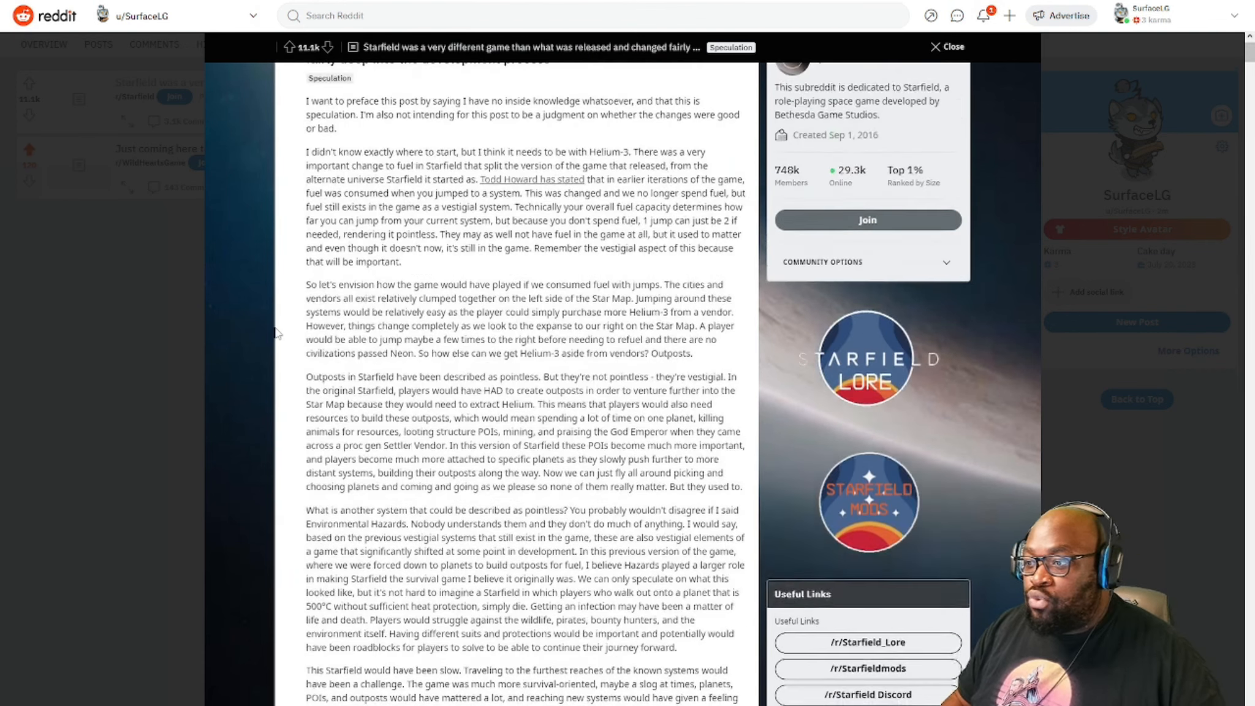
pyautogui.scroll(3)
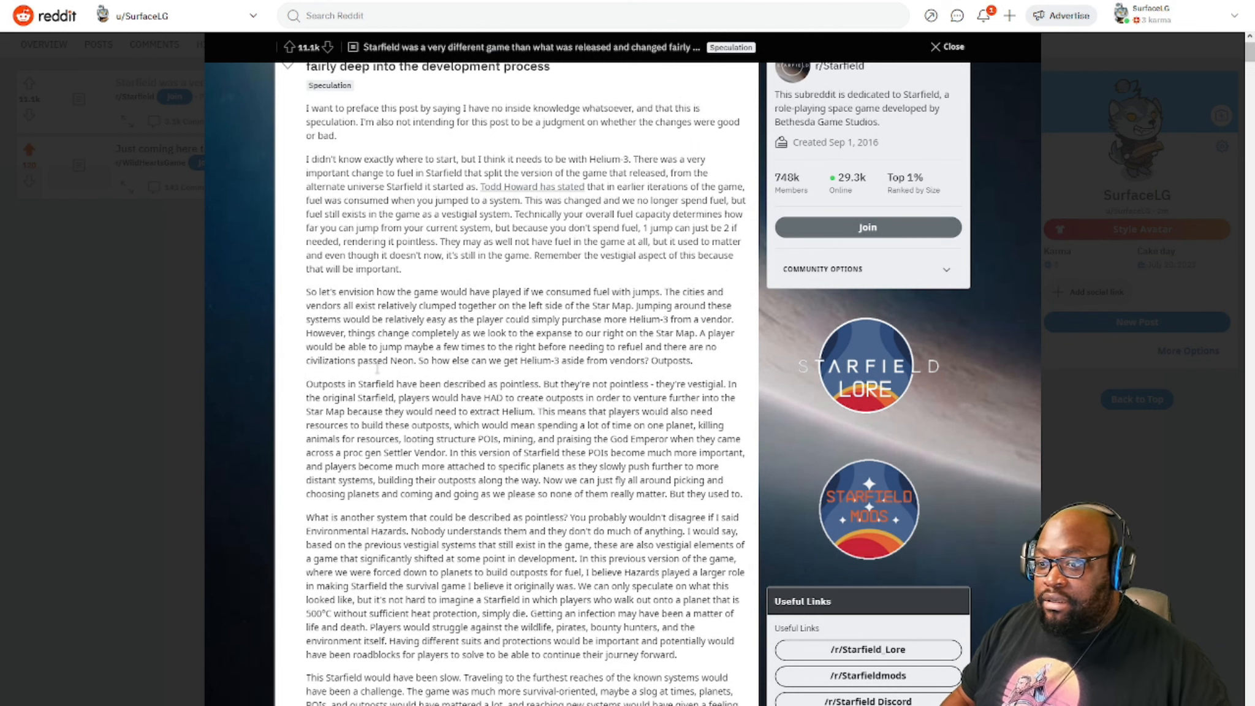
pyautogui.scroll(3)
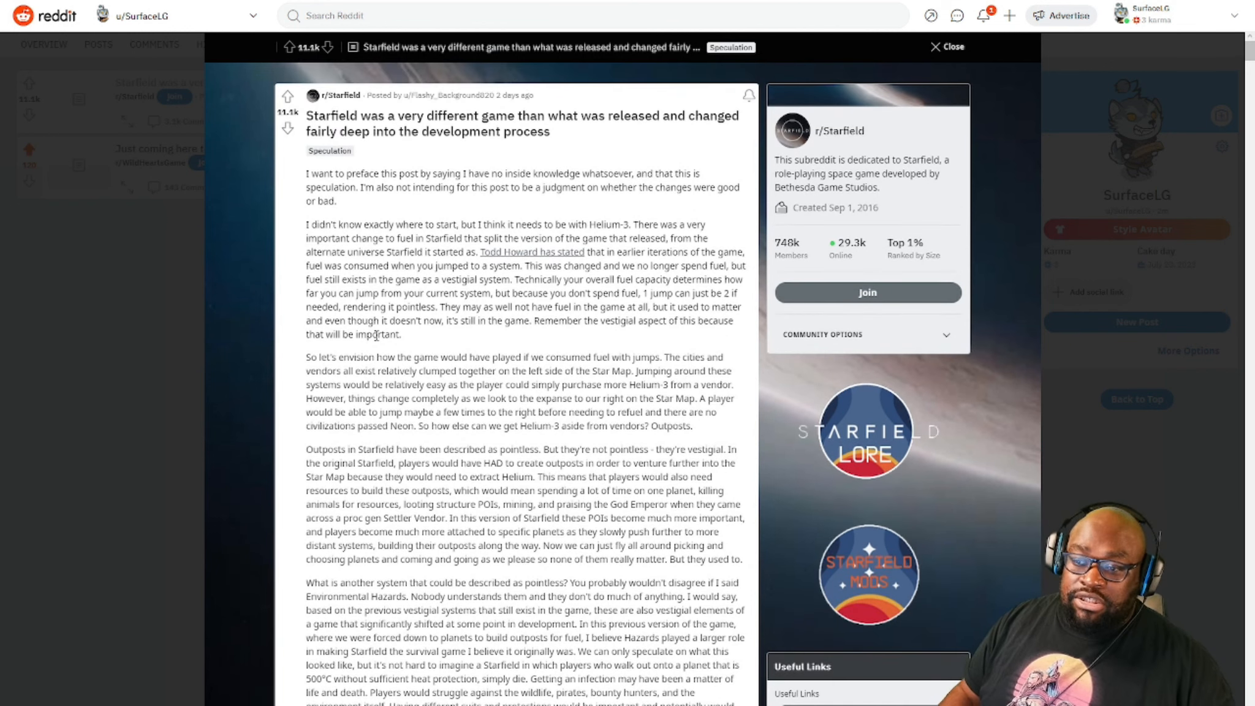
pyautogui.scroll(-3)
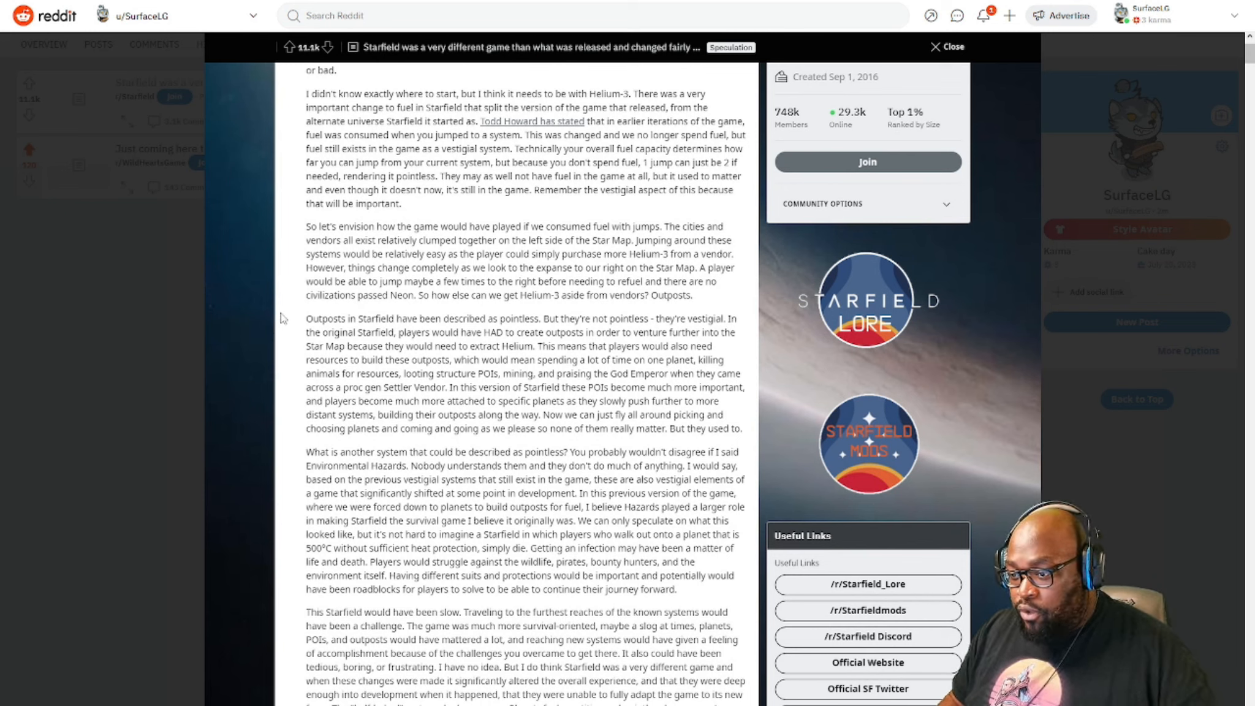
pyautogui.moveTo(319, 427)
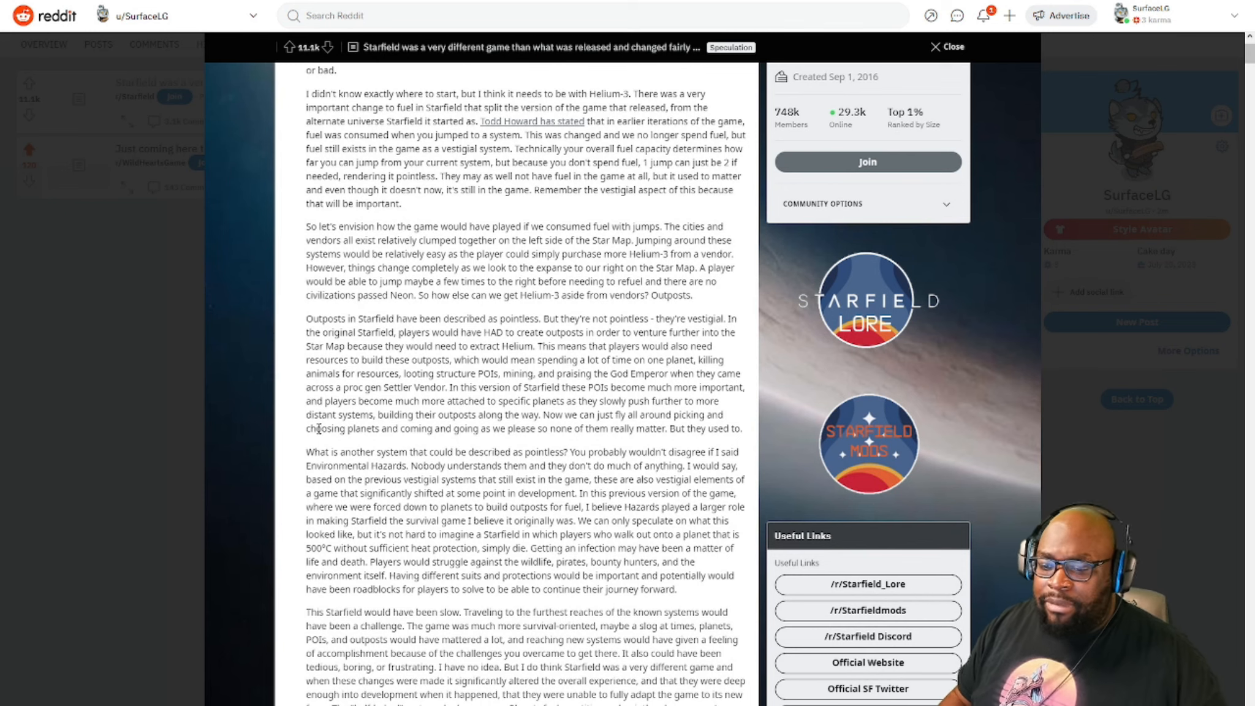
pyautogui.moveTo(423, 310)
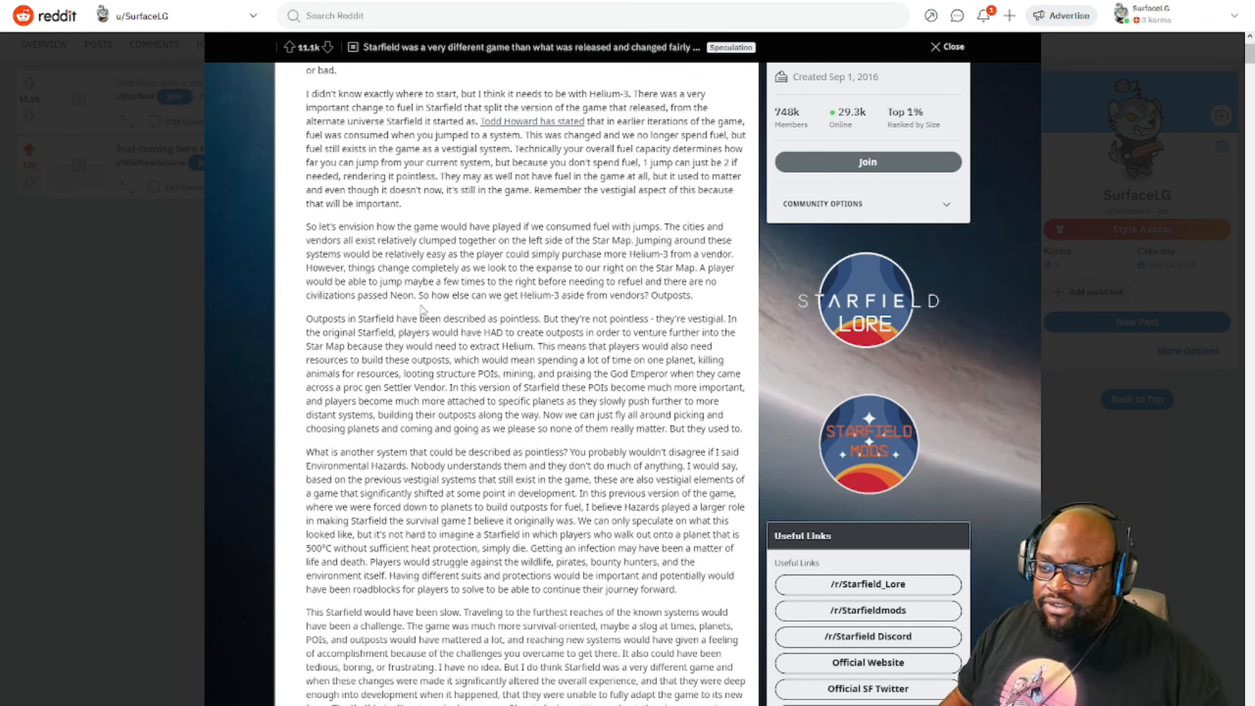
pyautogui.moveTo(501, 276)
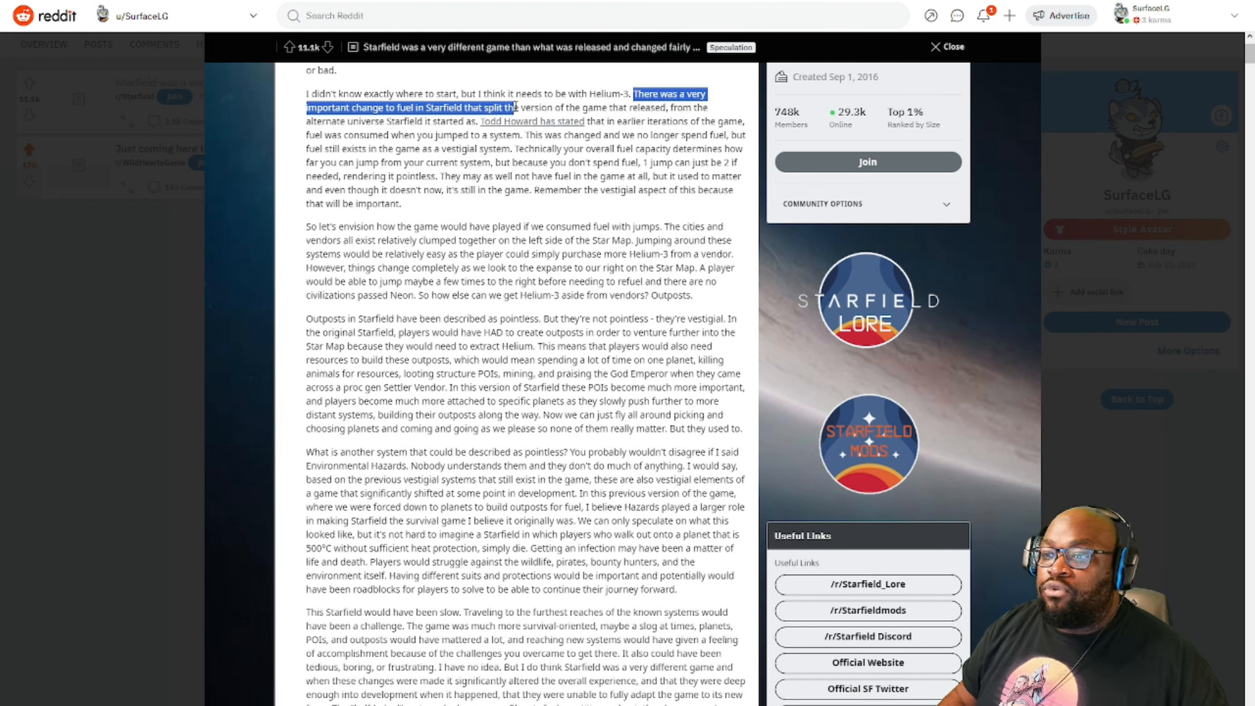
pyautogui.moveTo(518, 108); pyautogui.dragTo(657, 108)
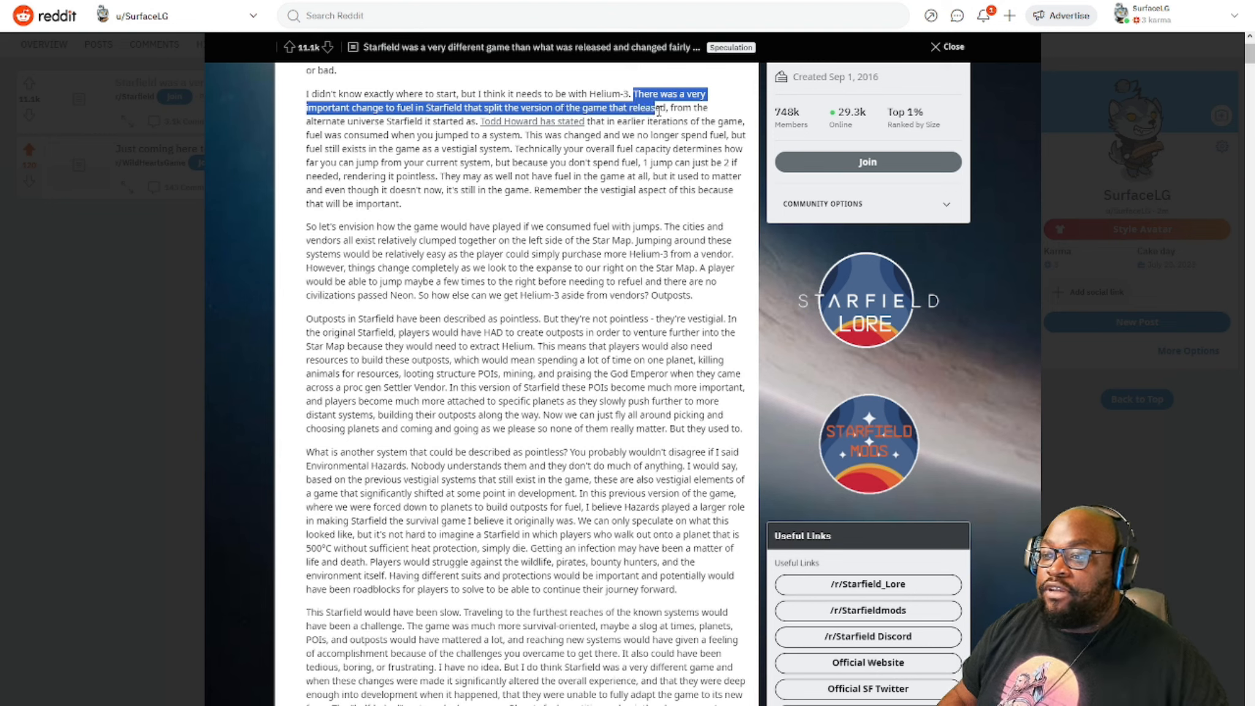
pyautogui.moveTo(656, 108); pyautogui.dragTo(452, 122)
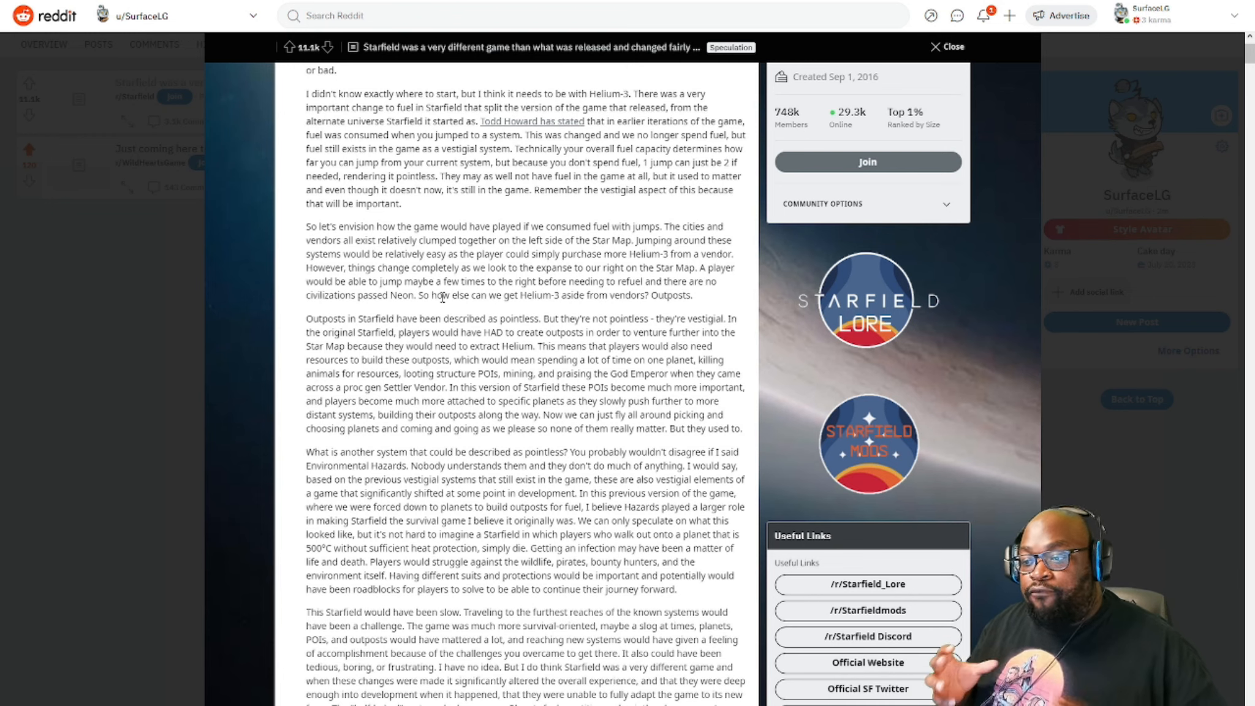
pyautogui.moveTo(569, 280)
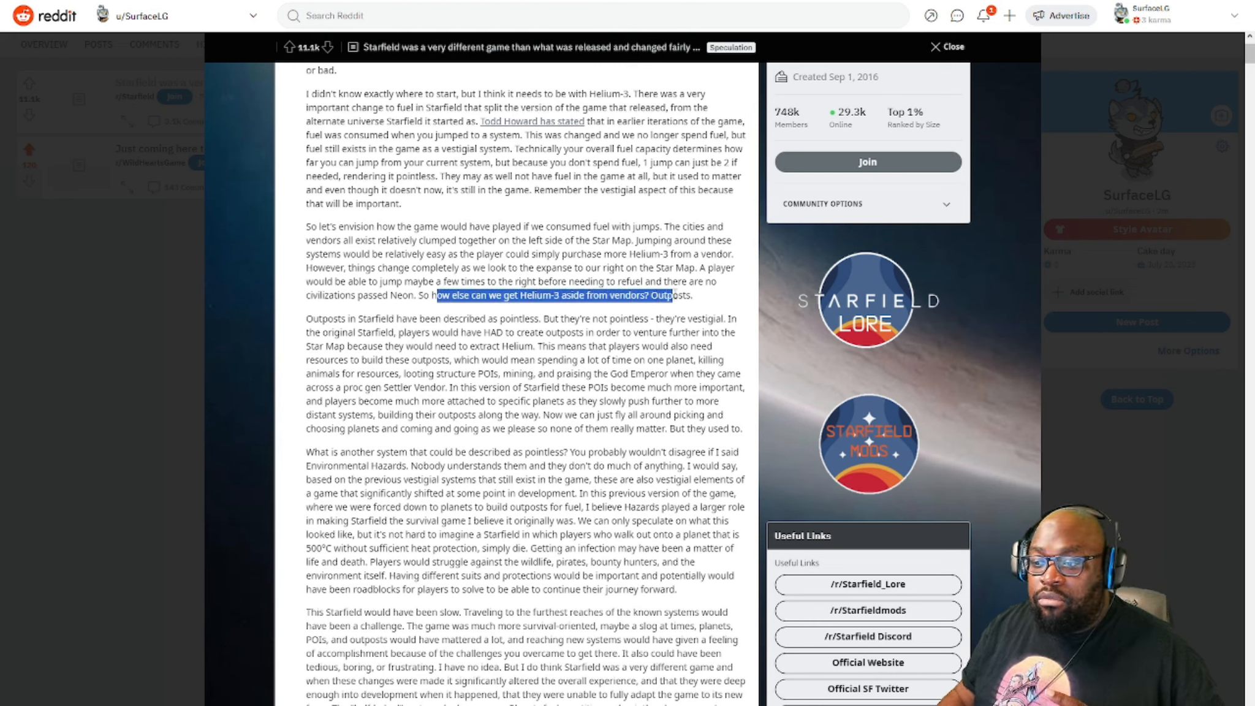
pyautogui.click(338, 312)
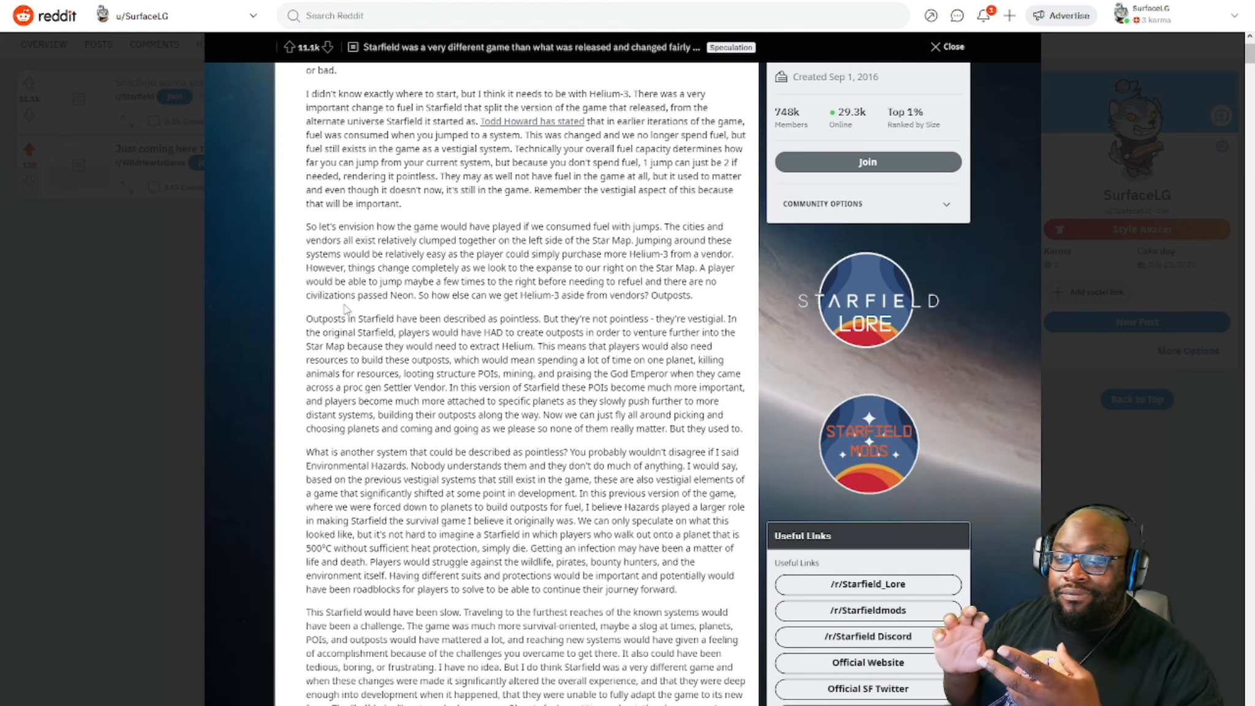
pyautogui.moveTo(479, 247)
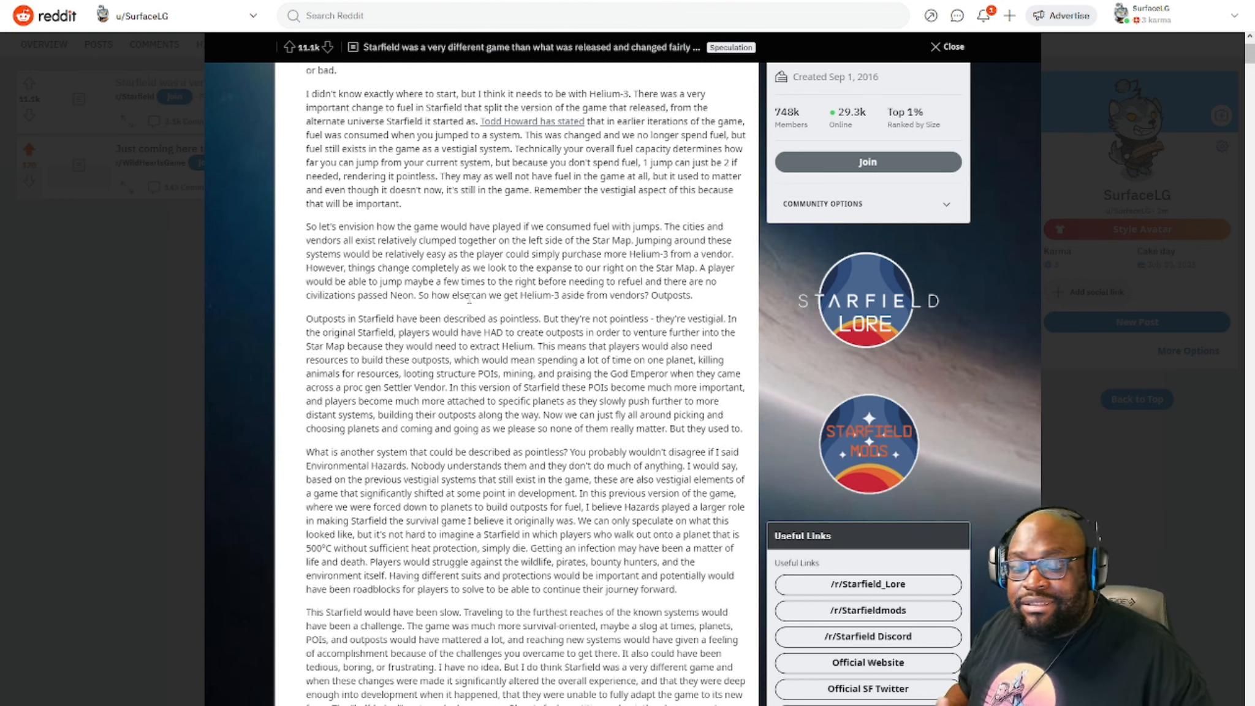
pyautogui.moveTo(687, 207)
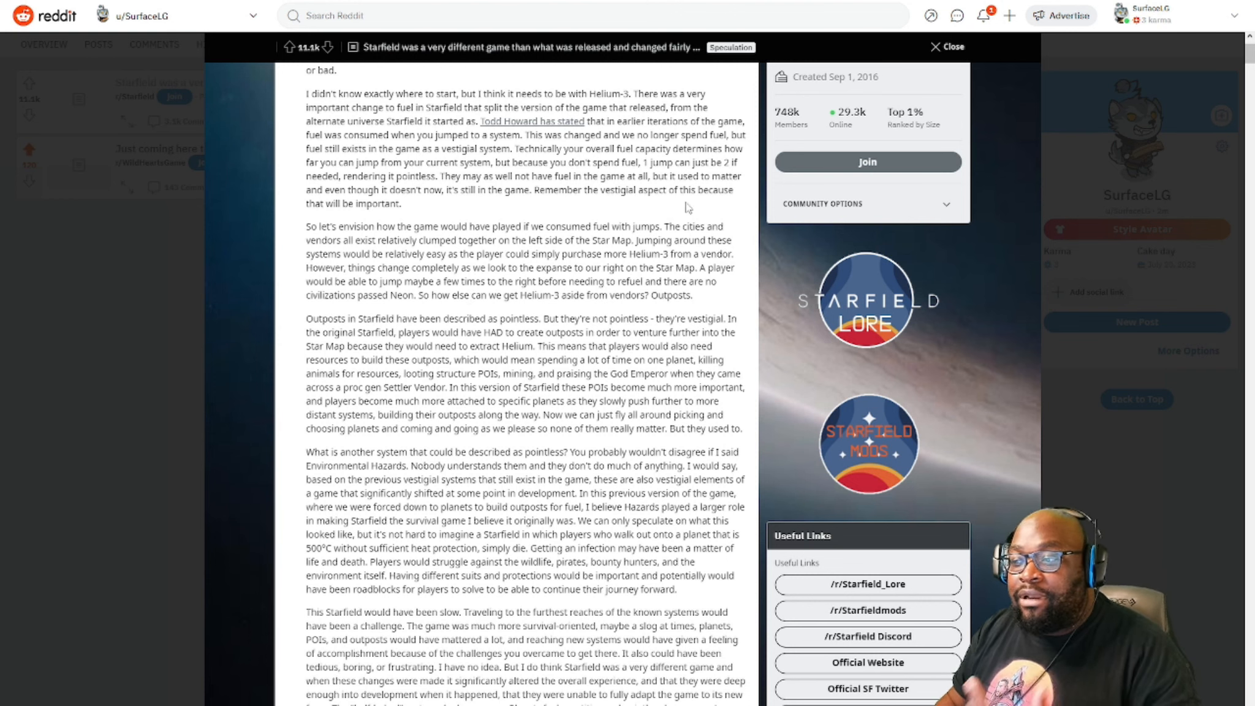
# - Scroll down and highlight the paragraph arguing outposts are vestigial
pyautogui.scroll(-3)
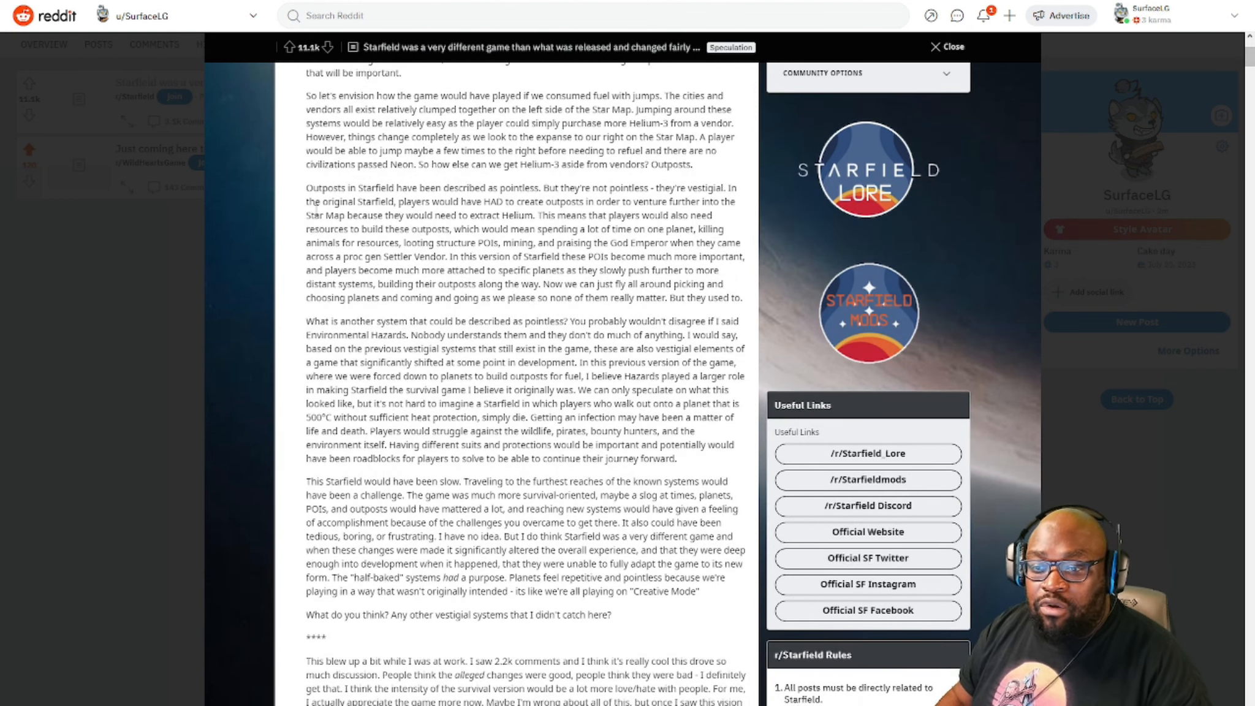
pyautogui.moveTo(305, 187); pyautogui.dragTo(465, 188)
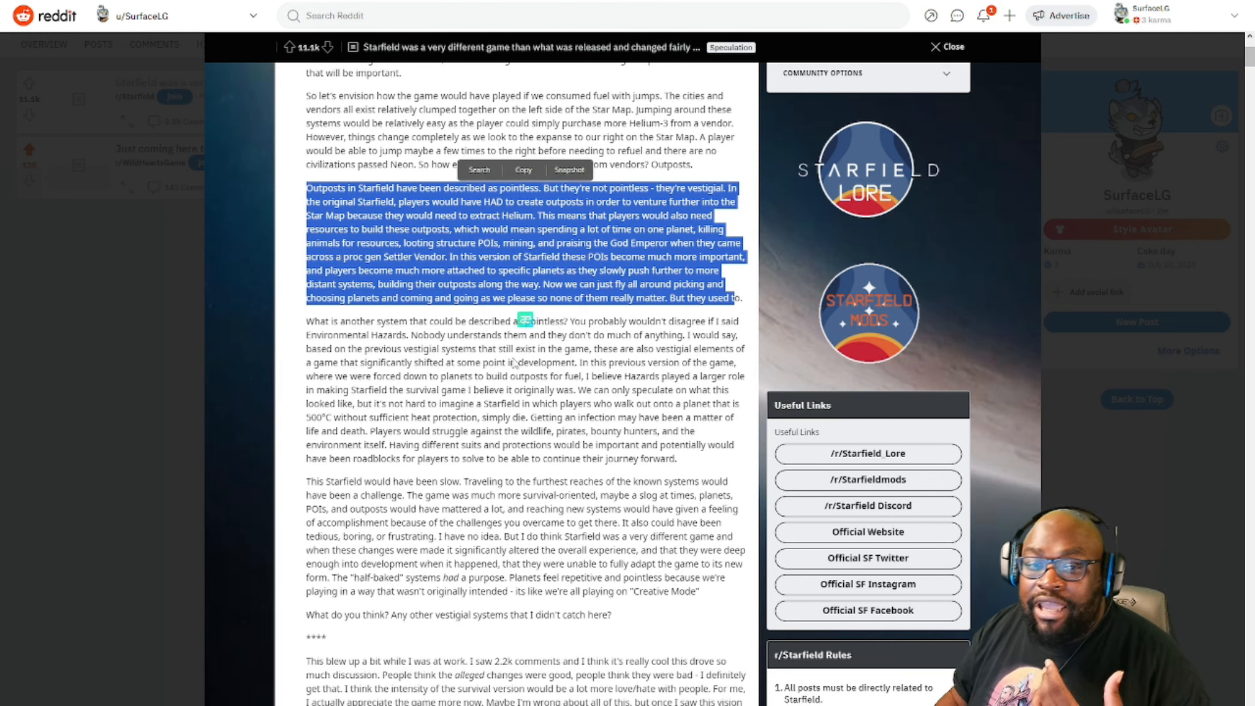
# - Clear the highlight on the outposts paragraph by clicking empty space
pyautogui.click(516, 364)
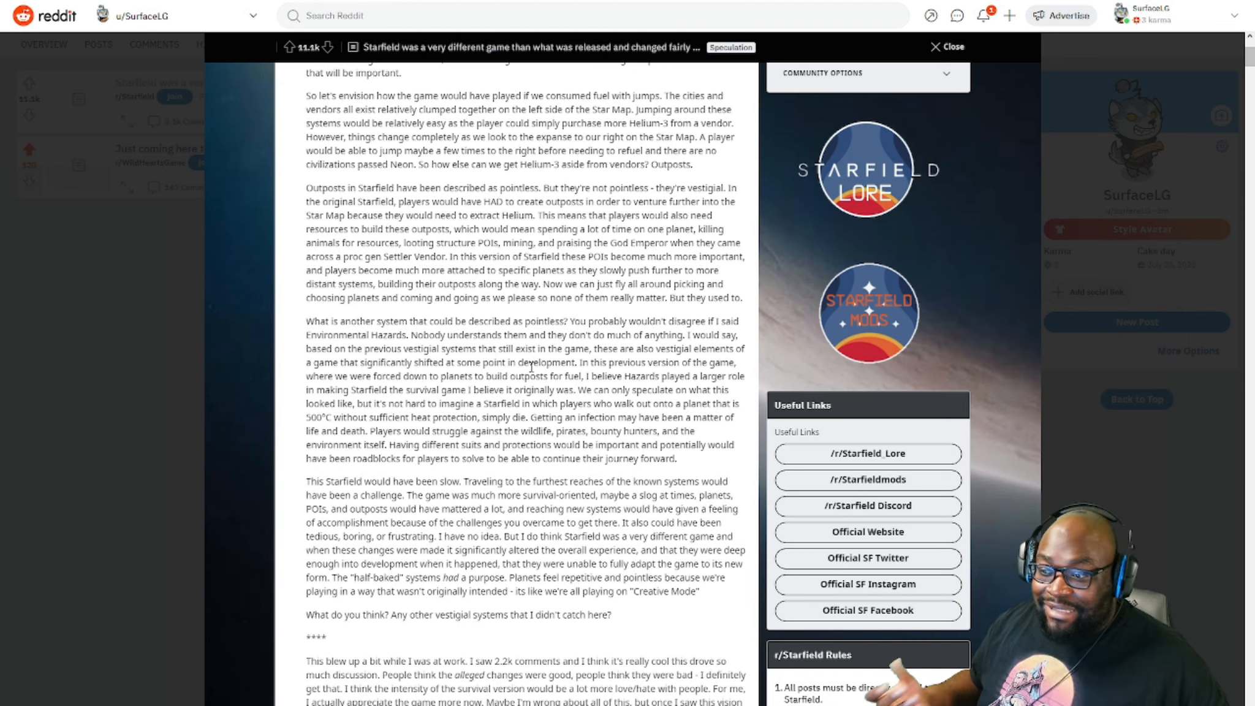
pyautogui.moveTo(136, 197)
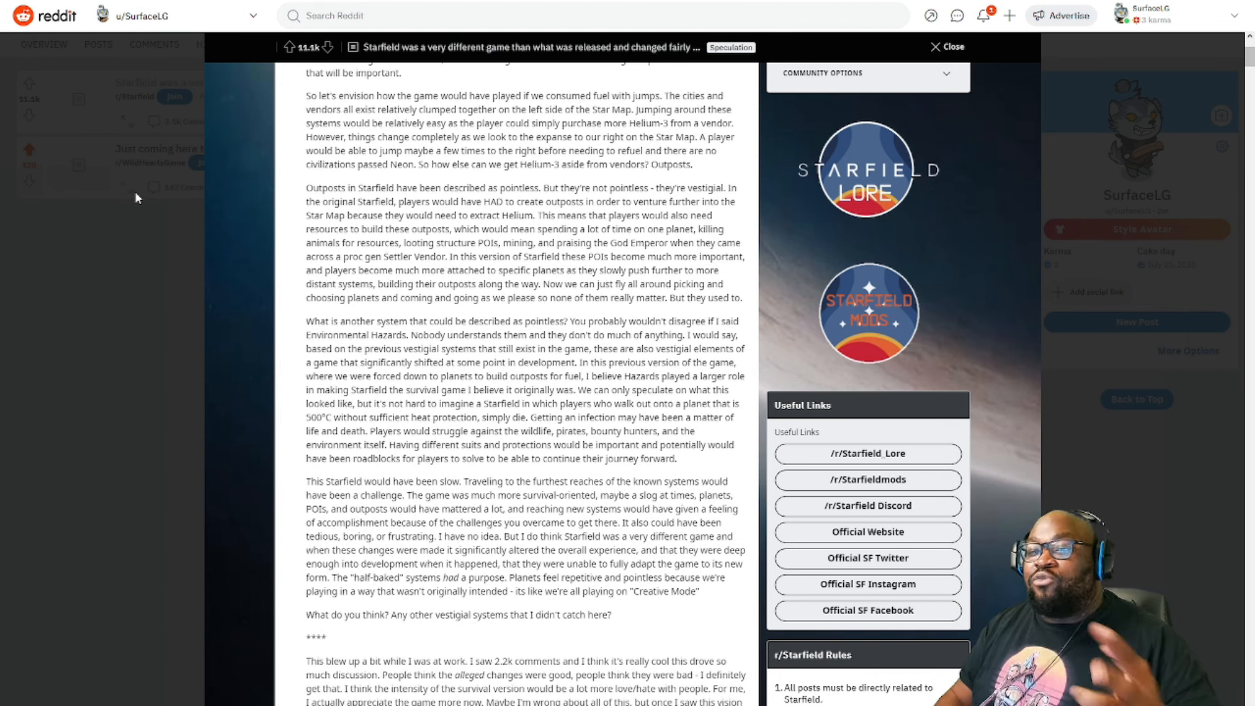
pyautogui.moveTo(132, 199)
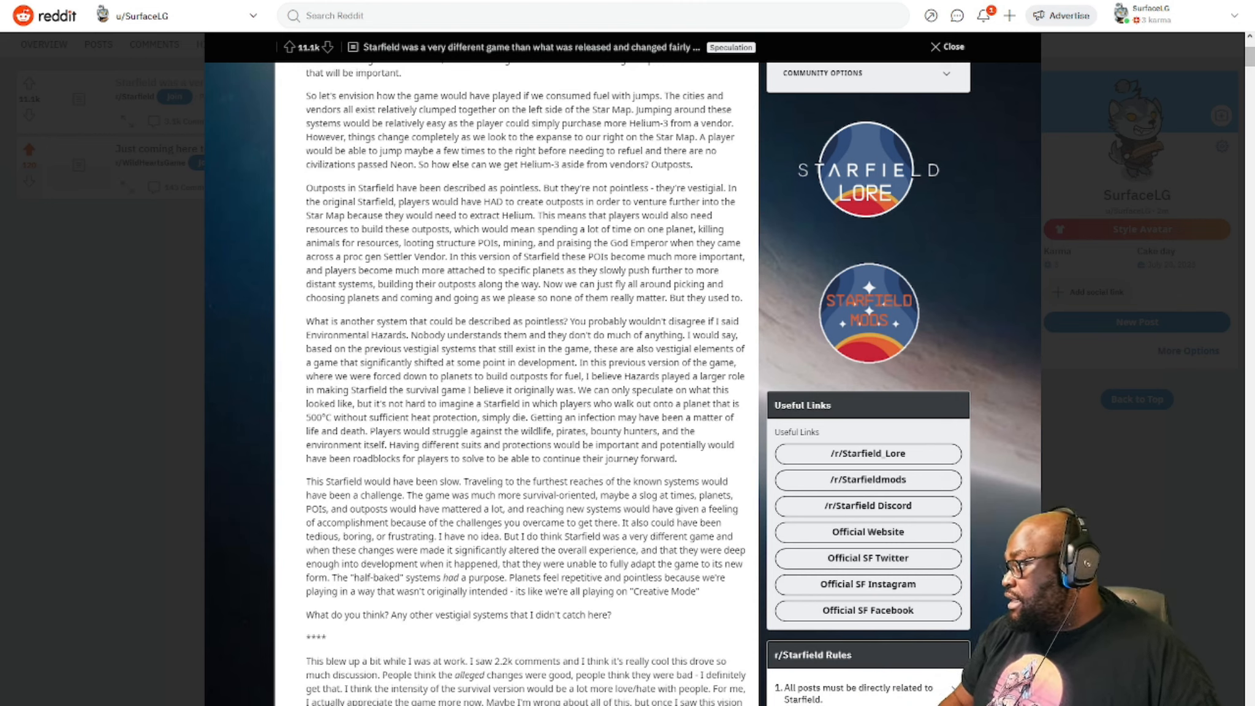
pyautogui.moveTo(495, 388)
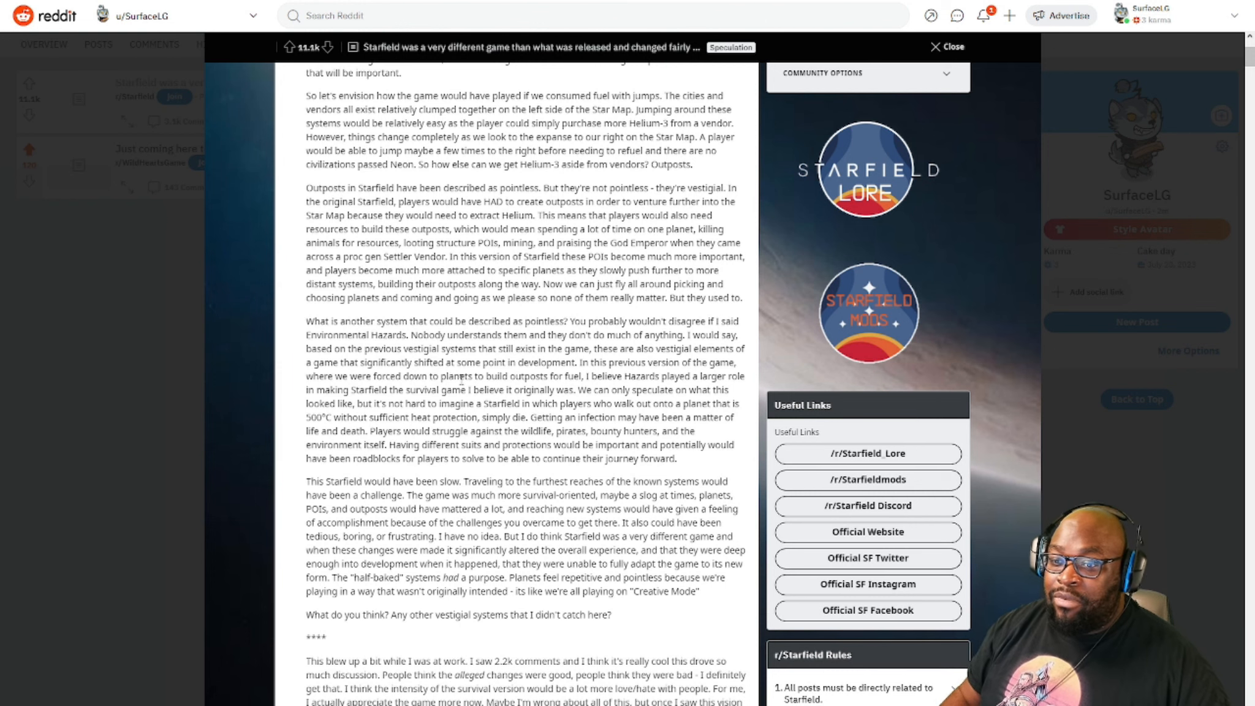
# - Scroll back near the top so the Helium-3 through hazards paragraphs are visible again
pyautogui.scroll(3)
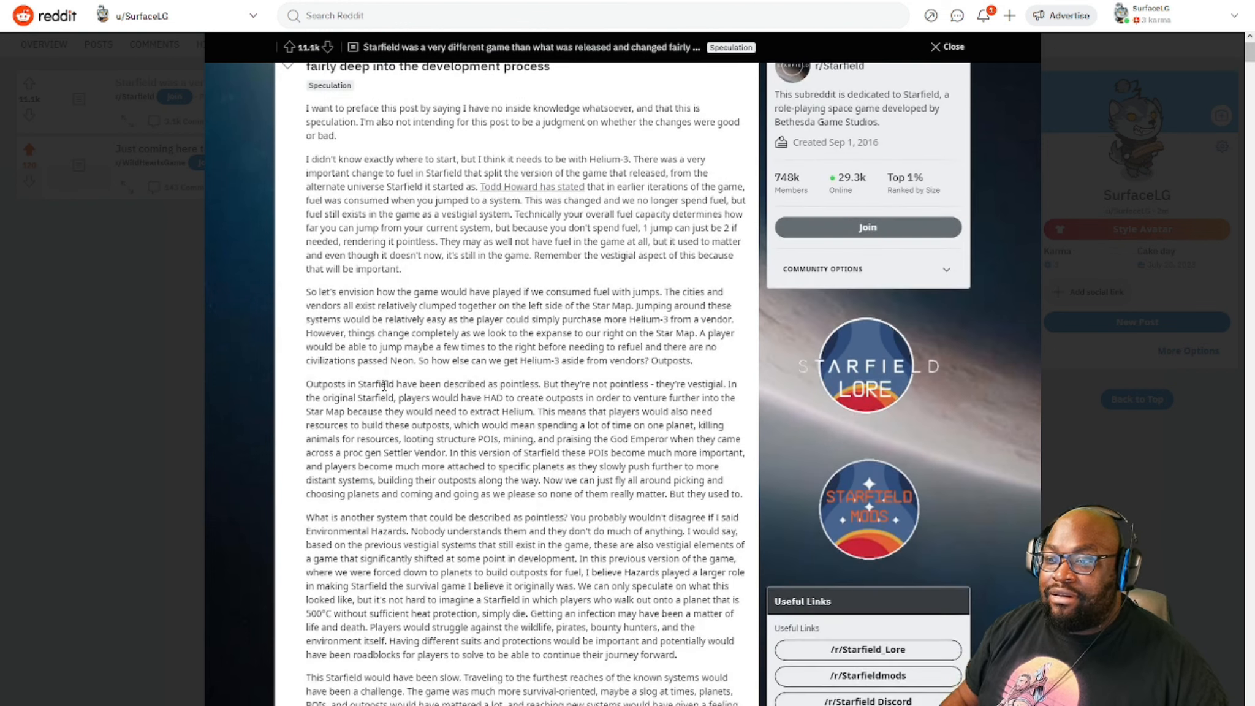
pyautogui.scroll(3)
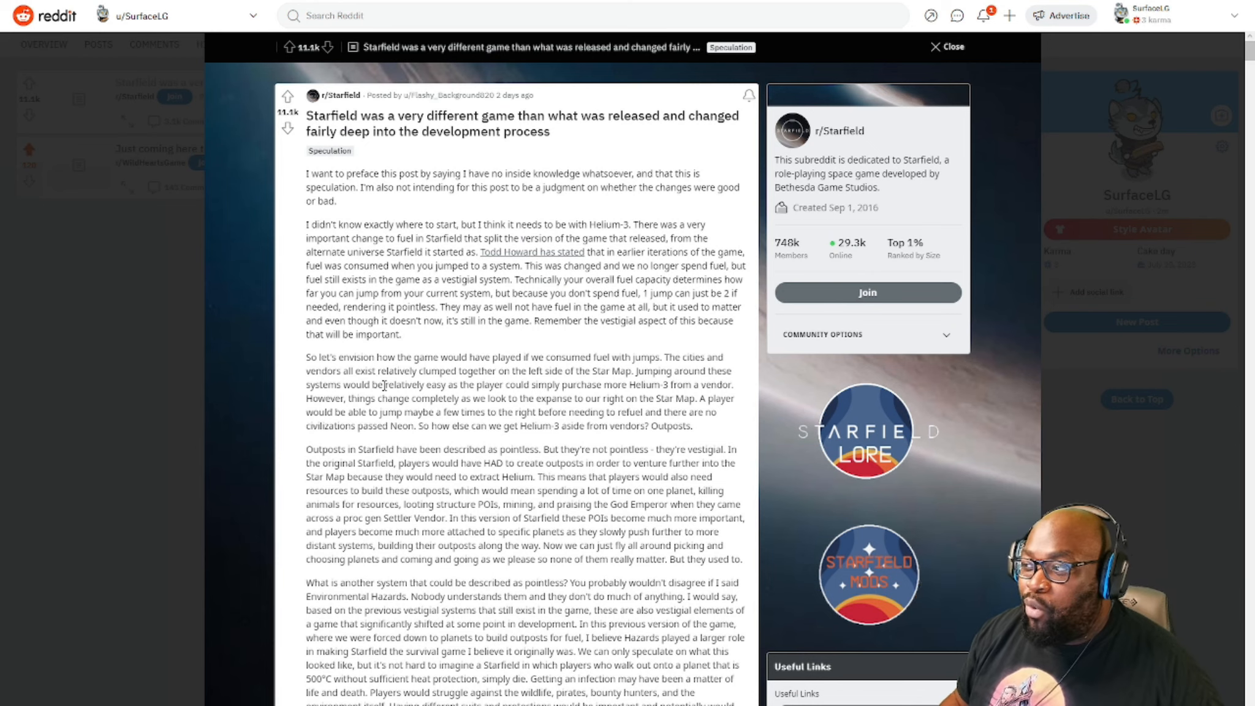
pyautogui.moveTo(461, 358)
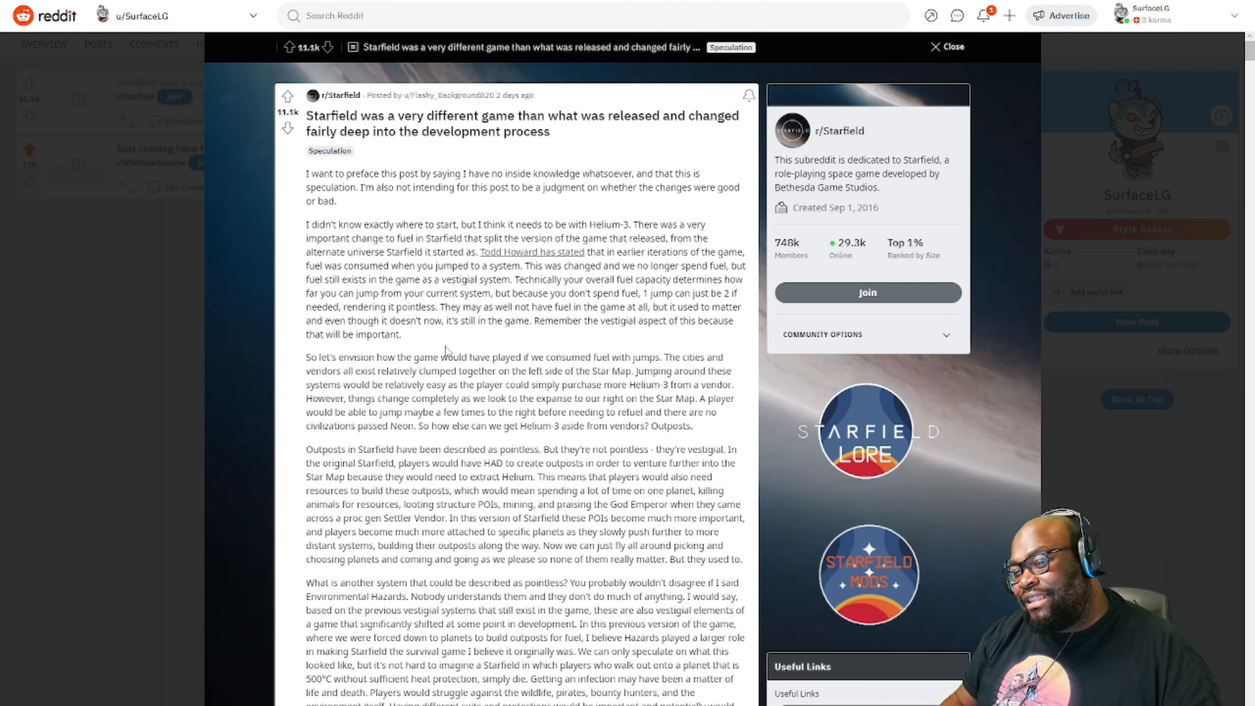
pyautogui.moveTo(288, 357)
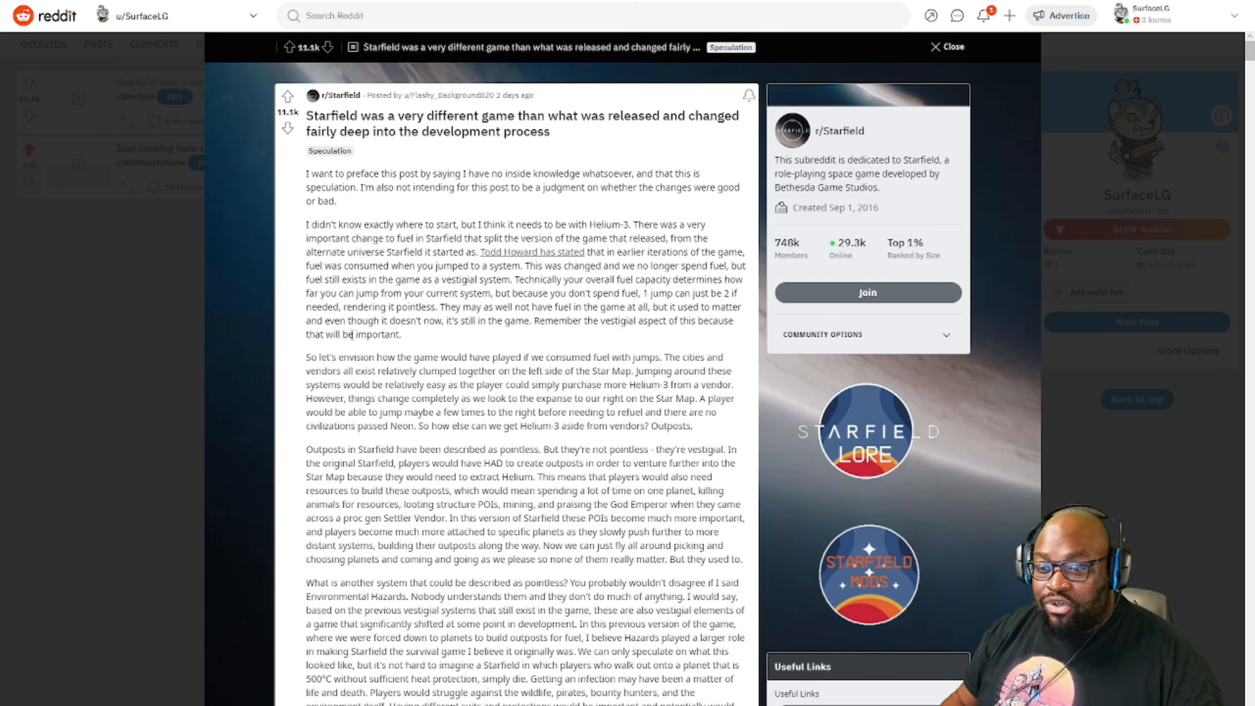
pyautogui.moveTo(403, 342)
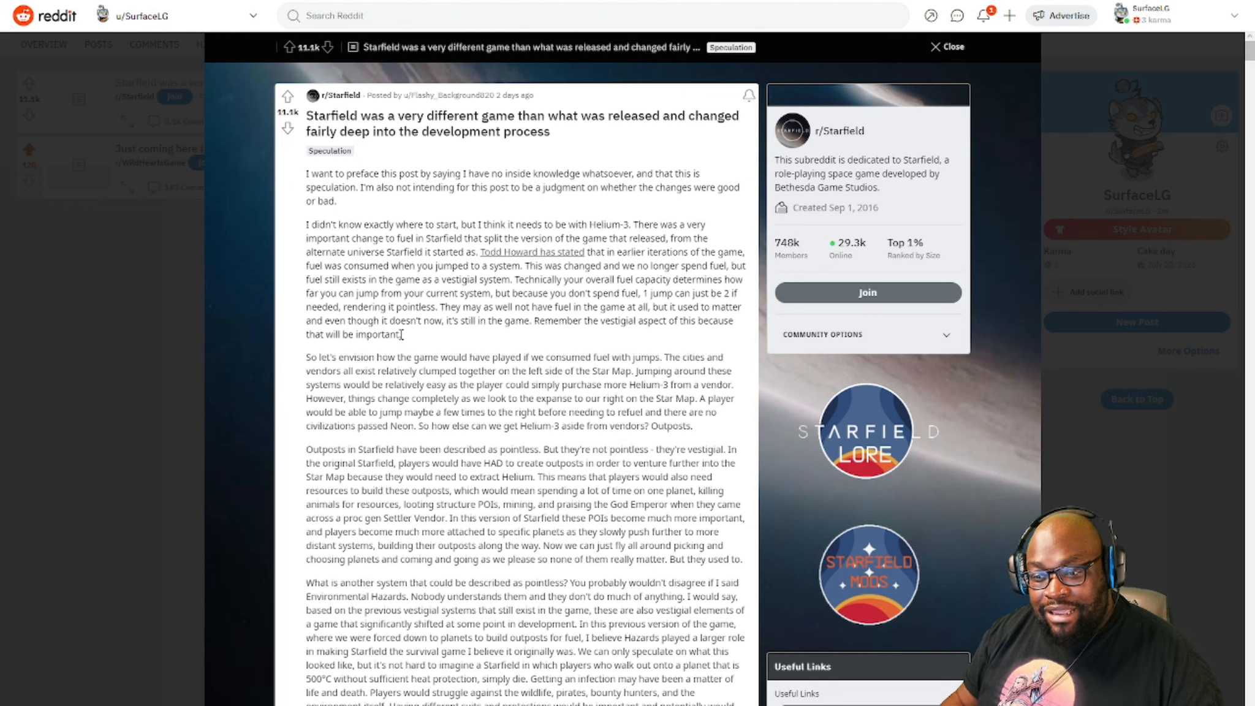
pyautogui.moveTo(403, 340)
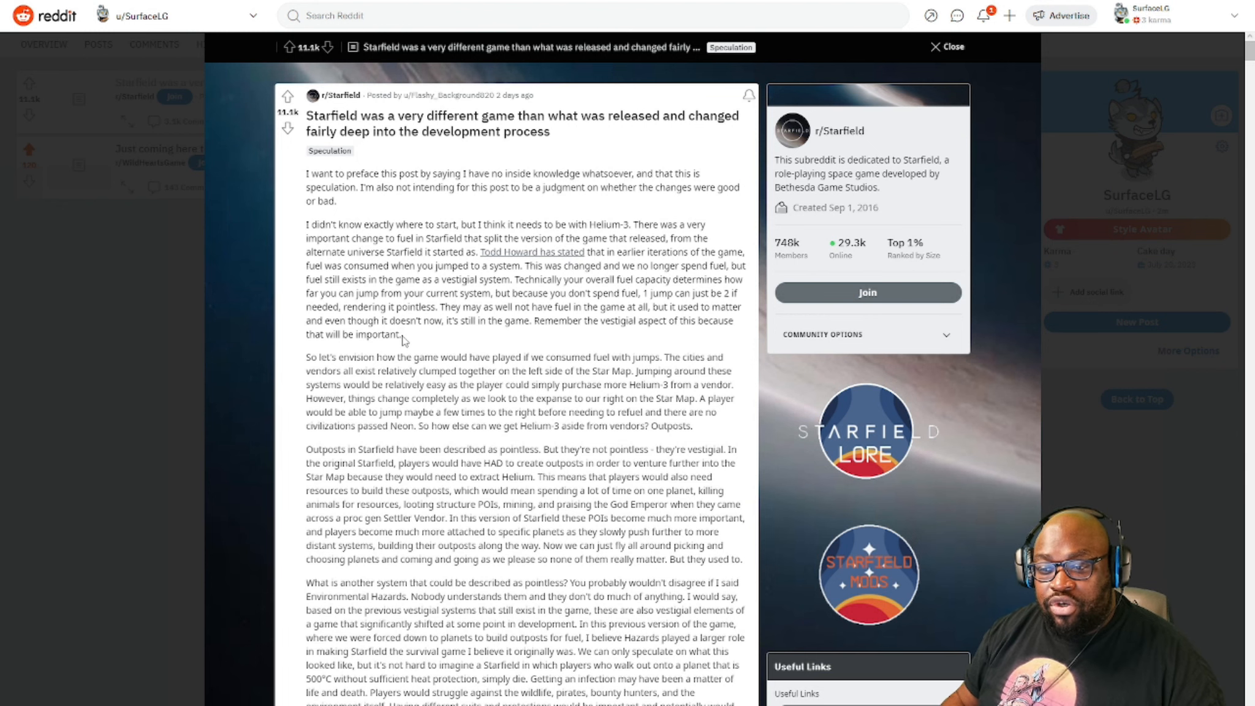
pyautogui.scroll(-3)
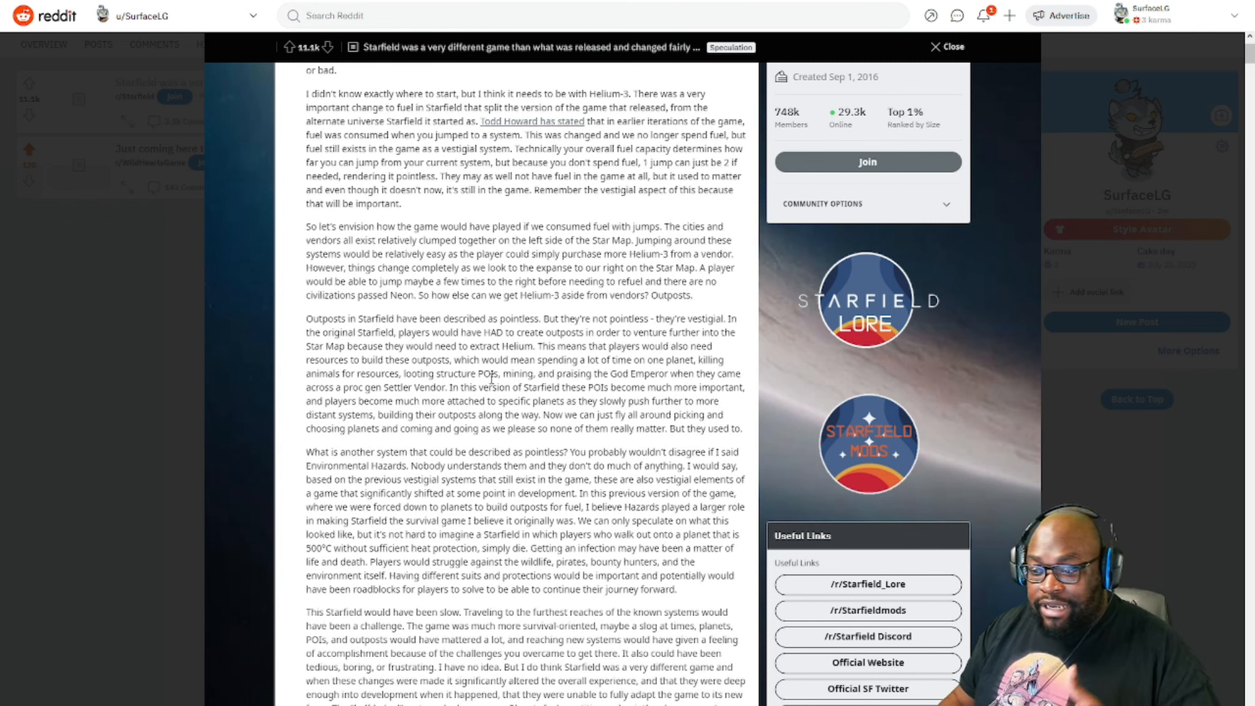
# - Scroll to the post's closing 'What do you think?' question and the author's edit note
pyautogui.scroll(-3)
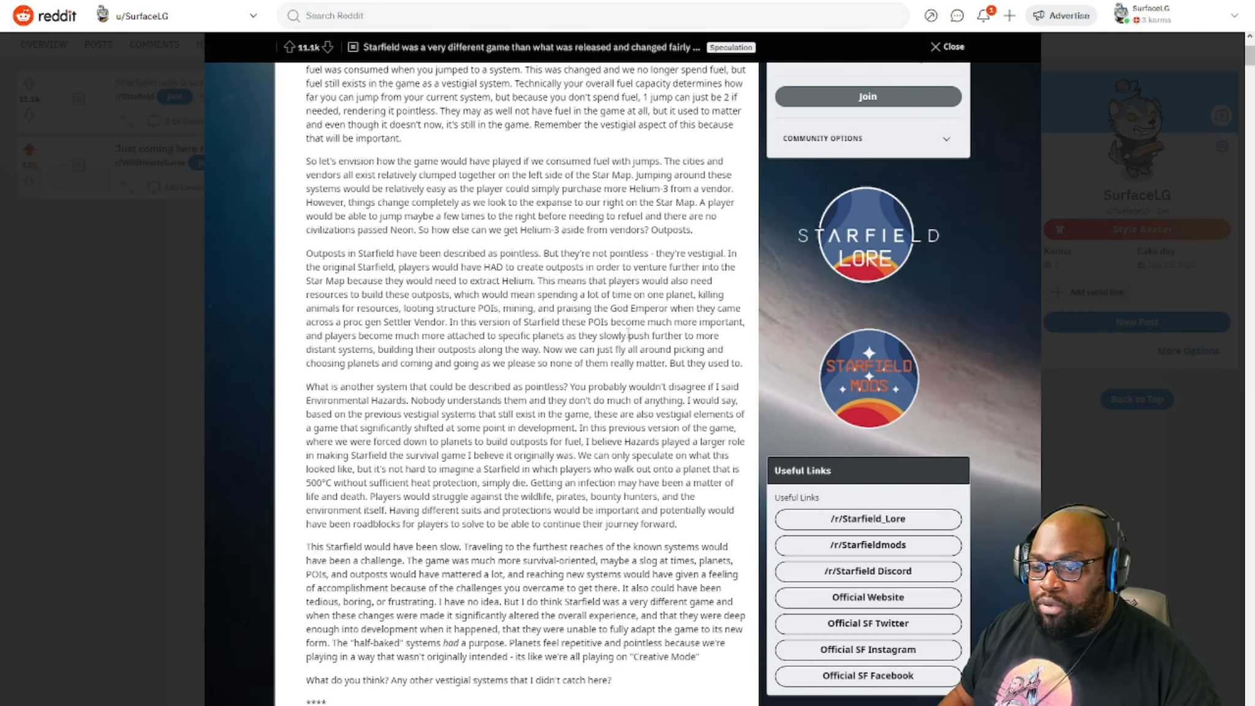
pyautogui.scroll(-3)
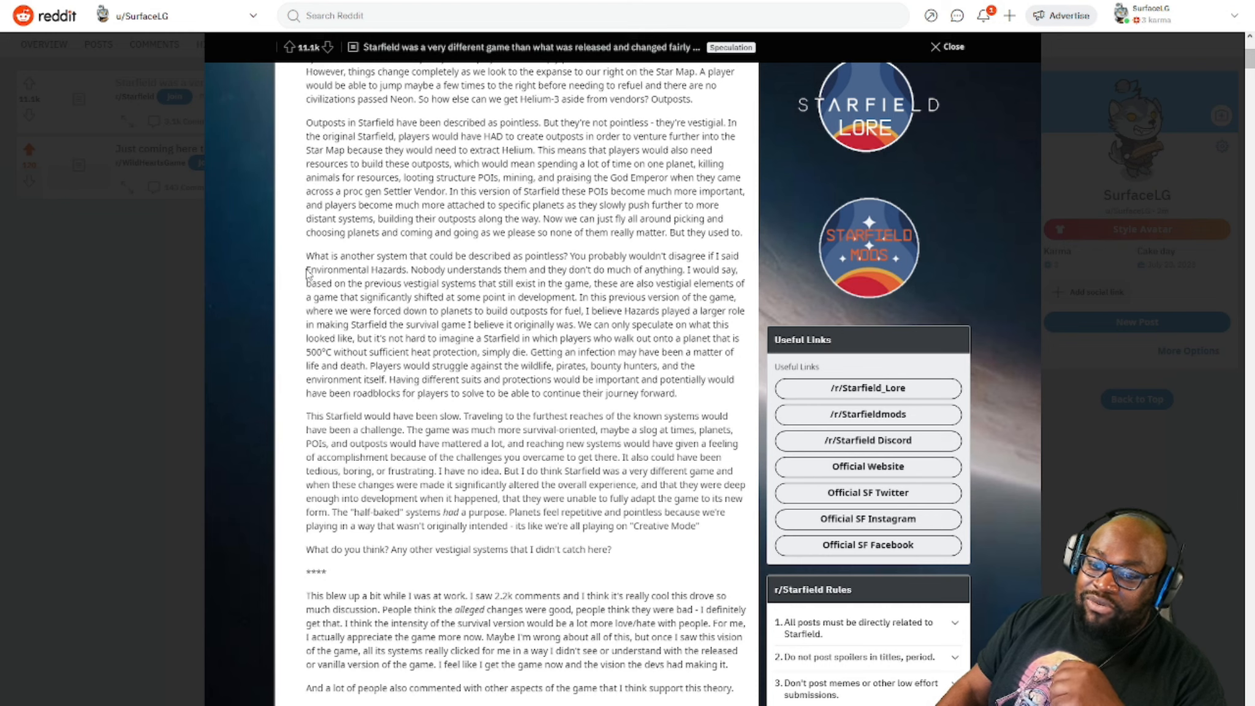
pyautogui.moveTo(500, 379)
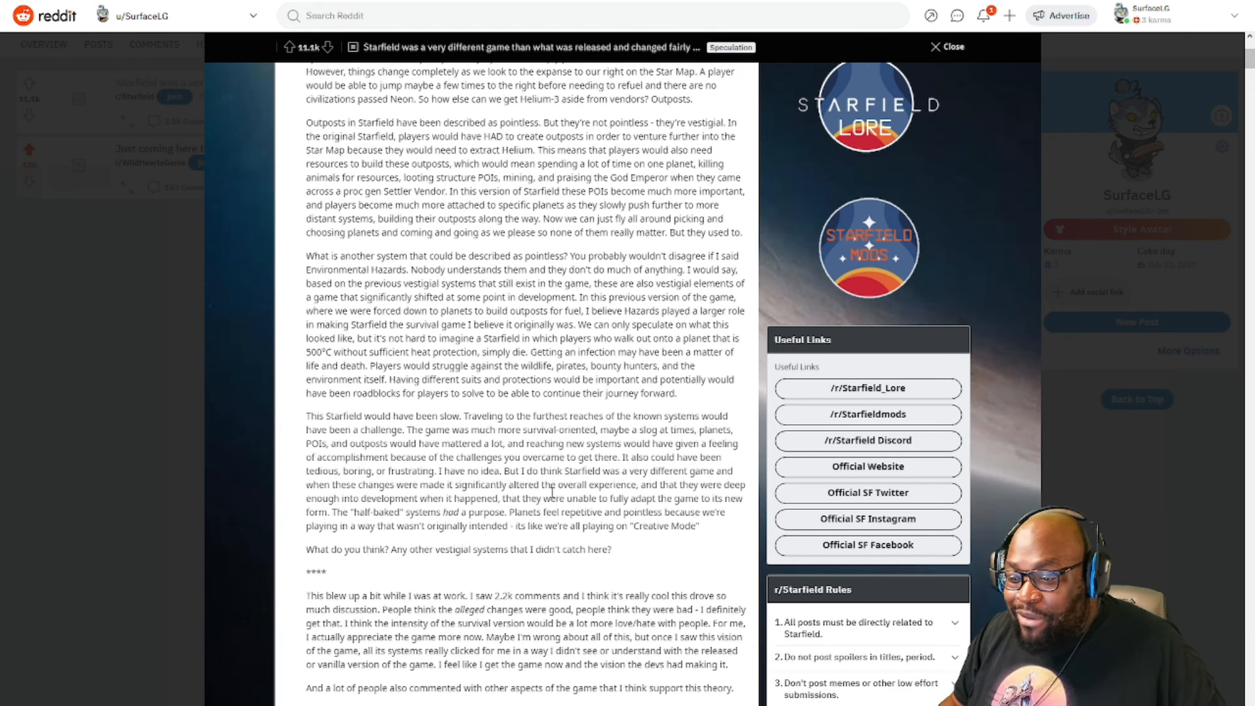
# - Scroll to the end of the post, showing the linked comment and the empty comment box
pyautogui.scroll(-3)
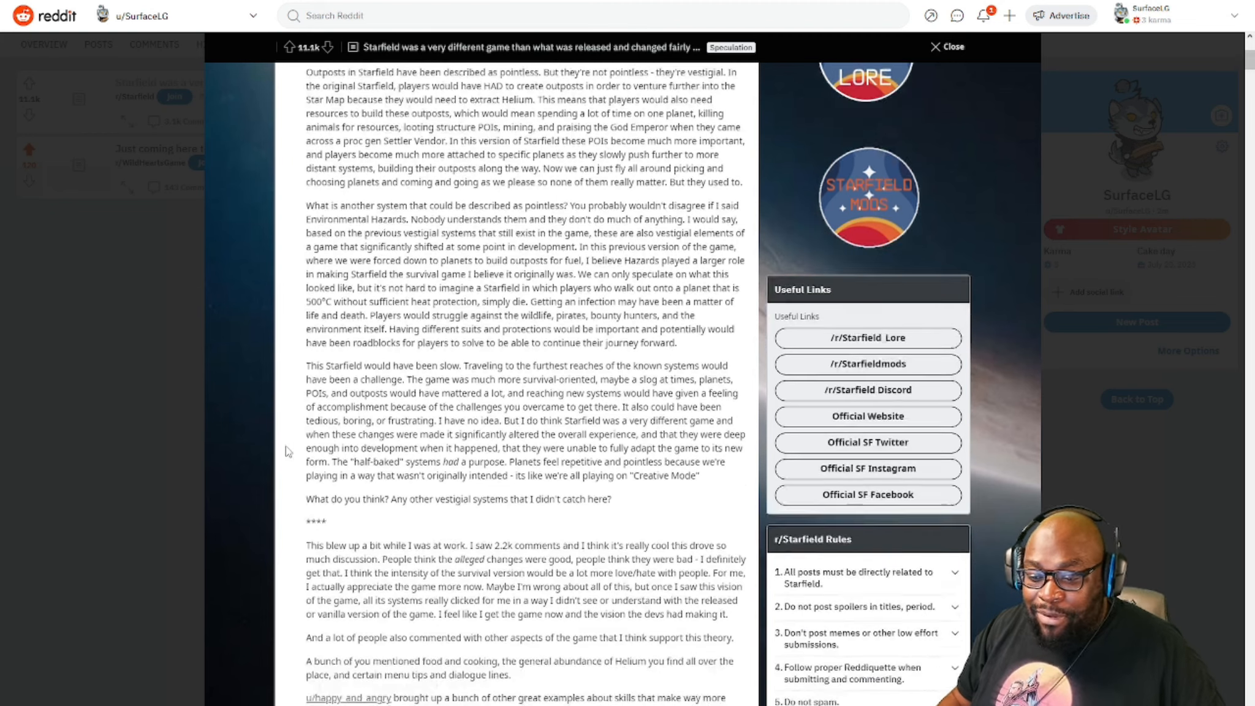
pyautogui.scroll(-3)
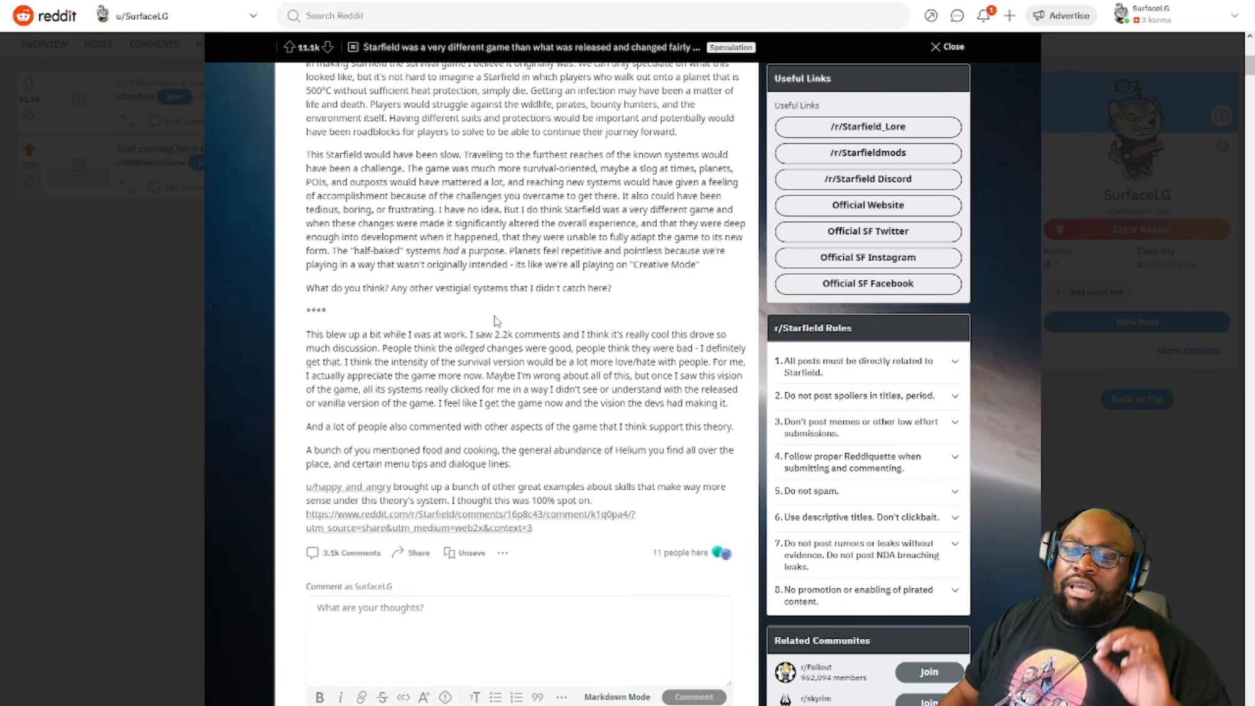
pyautogui.moveTo(414, 326)
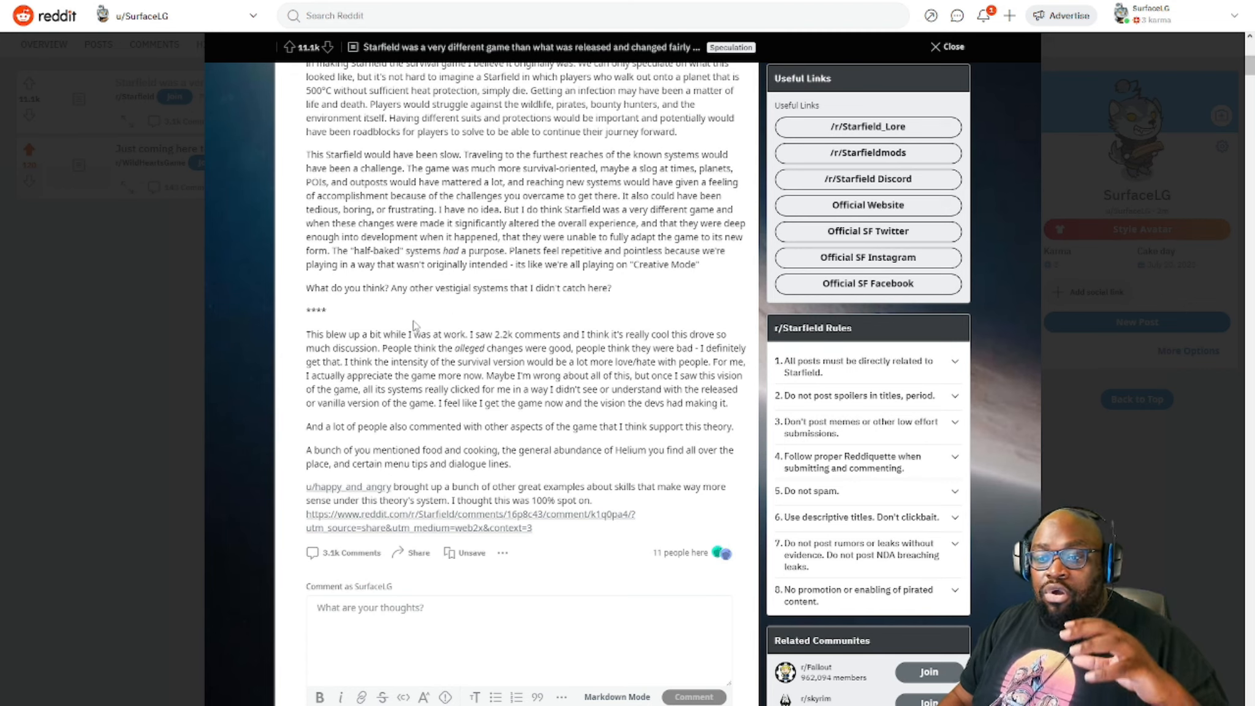
pyautogui.moveTo(457, 320)
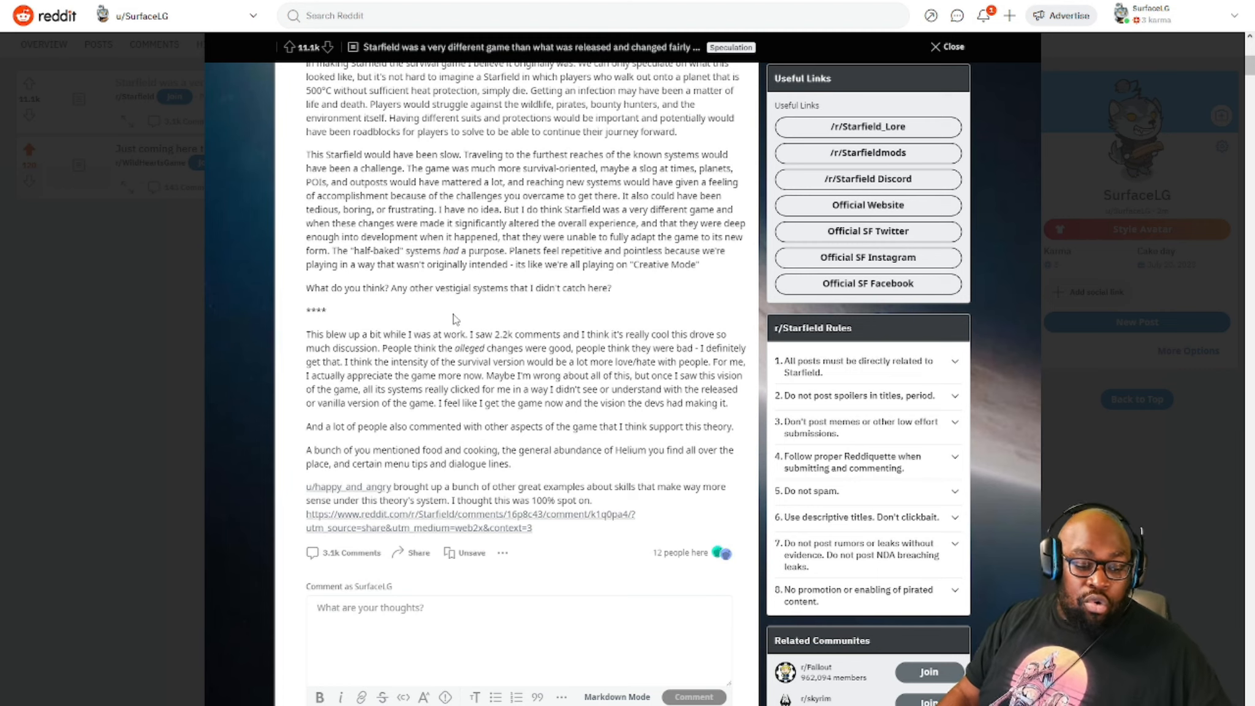
pyautogui.moveTo(415, 332)
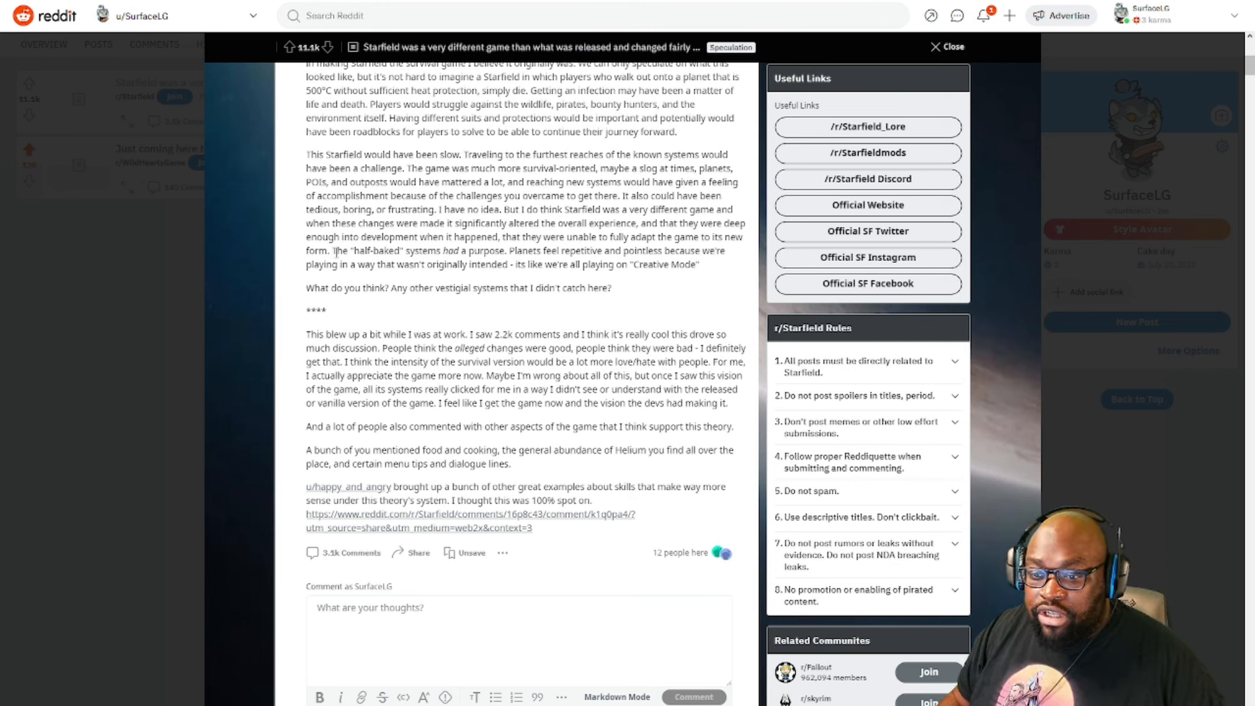
pyautogui.moveTo(624, 294)
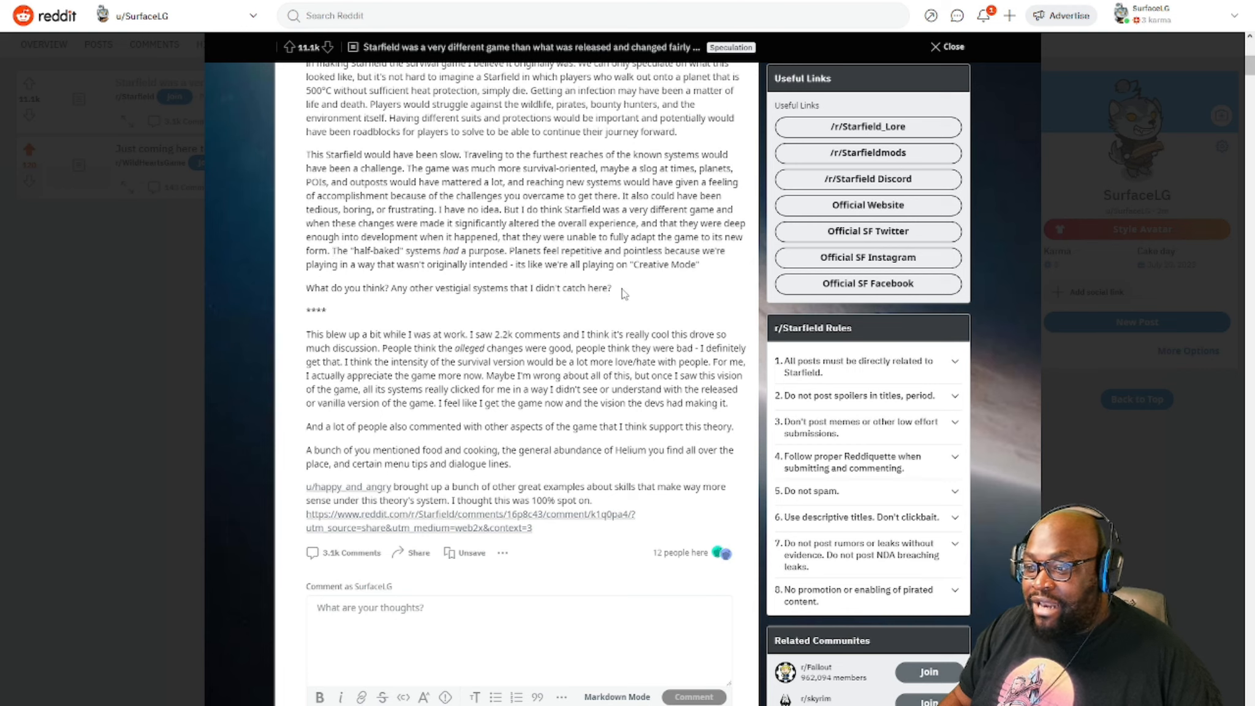
pyautogui.moveTo(335, 249)
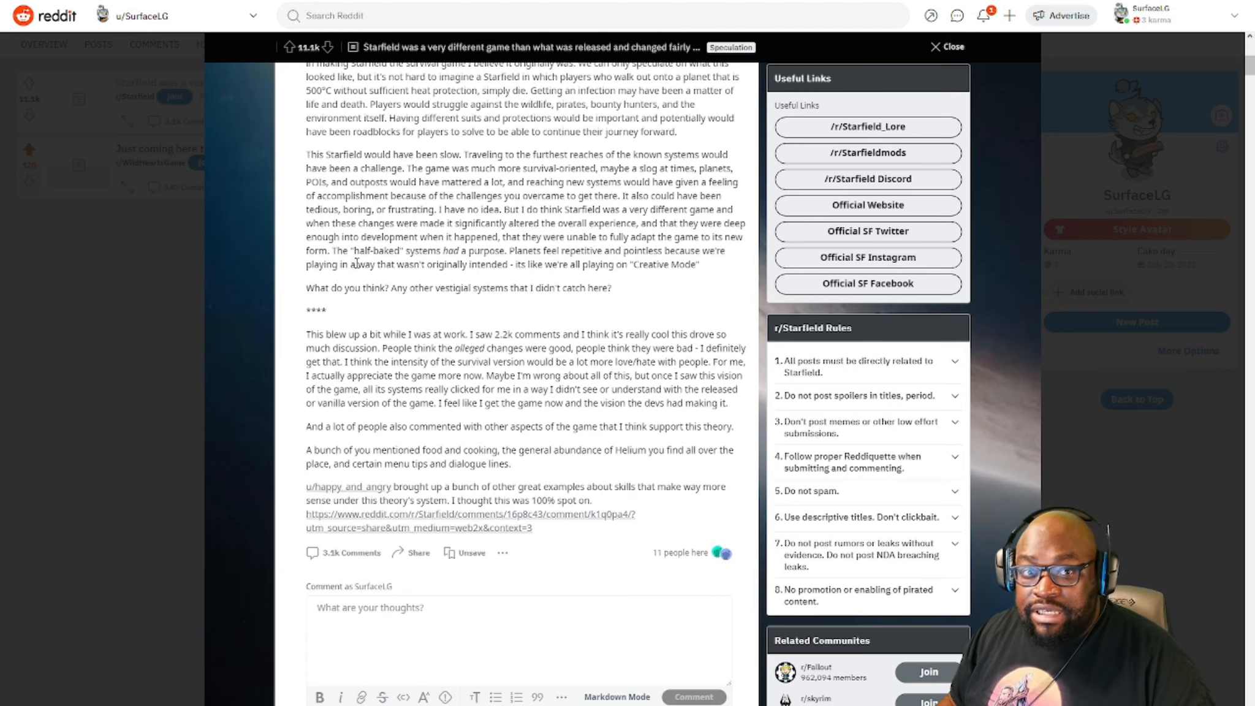
pyautogui.moveTo(337, 286)
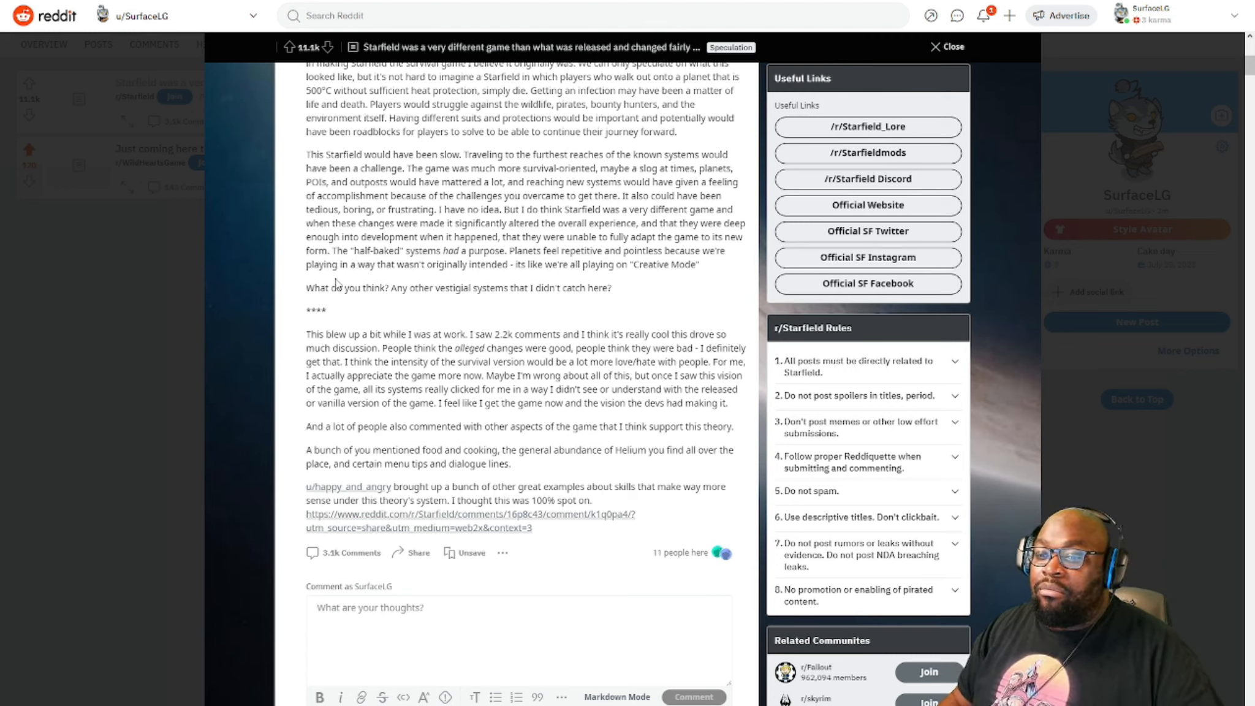